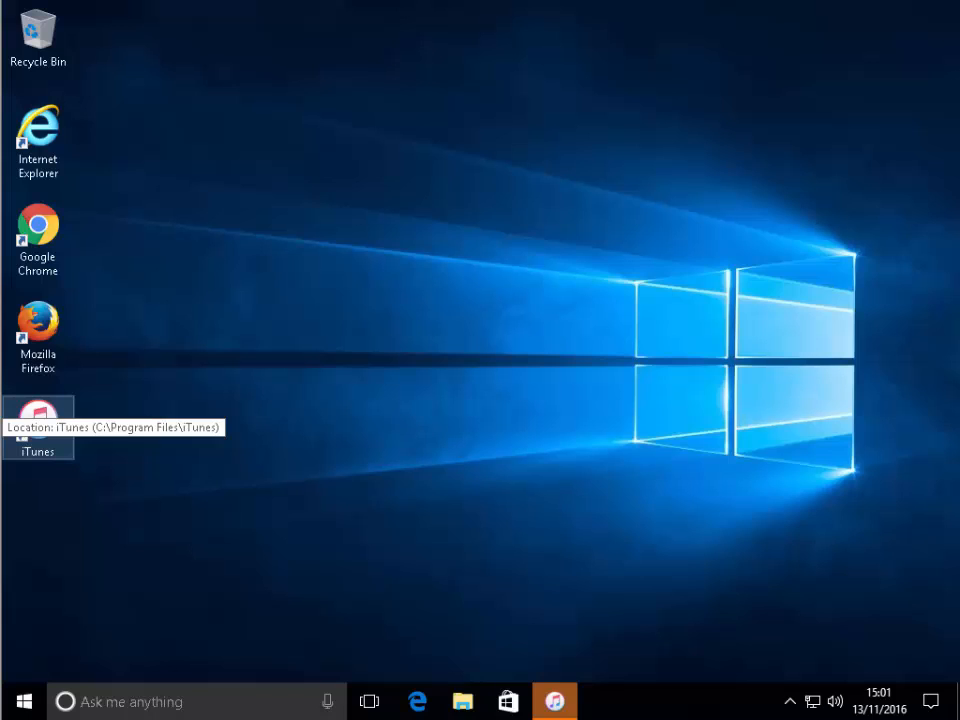
{"action": "mouse_move", "coordinate": [478, 516]}
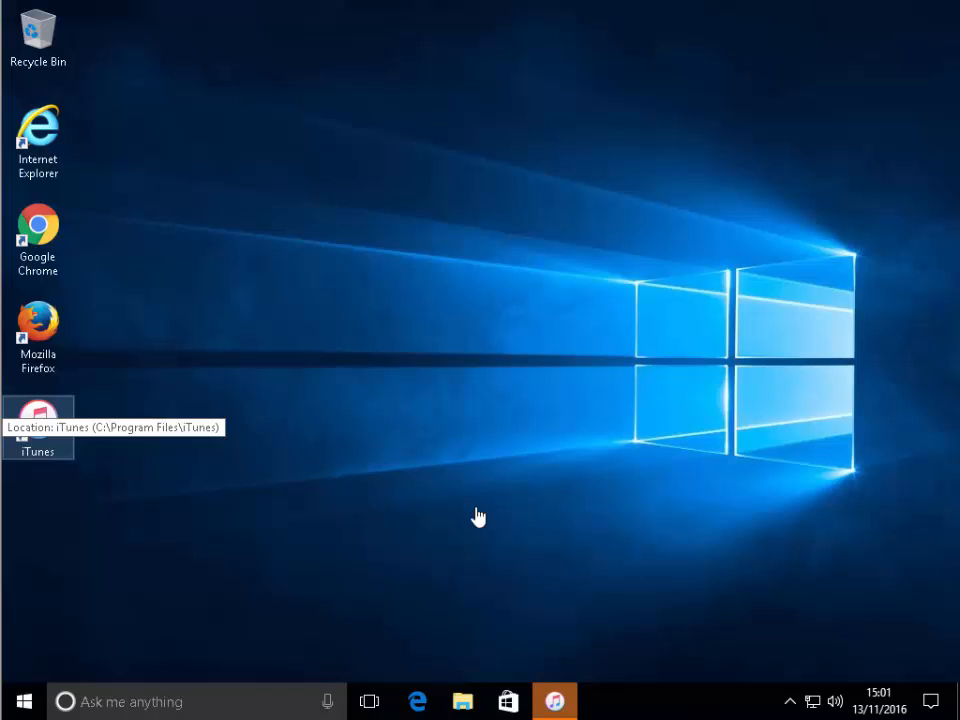
{"action": "mouse_move", "coordinate": [478, 516]}
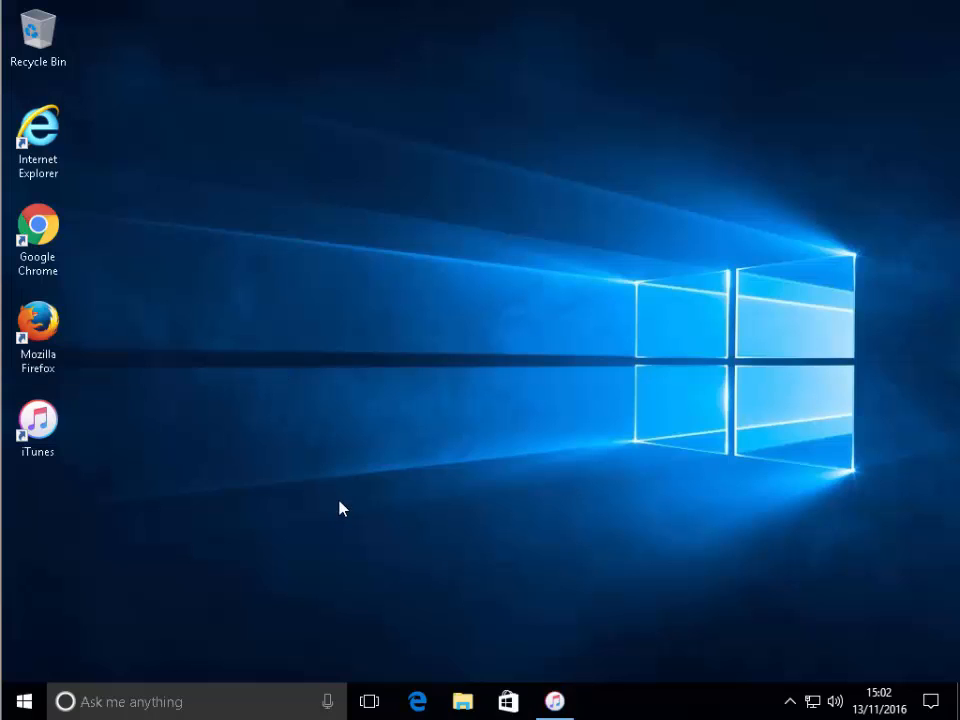
{"action": "mouse_move", "coordinate": [352, 512]}
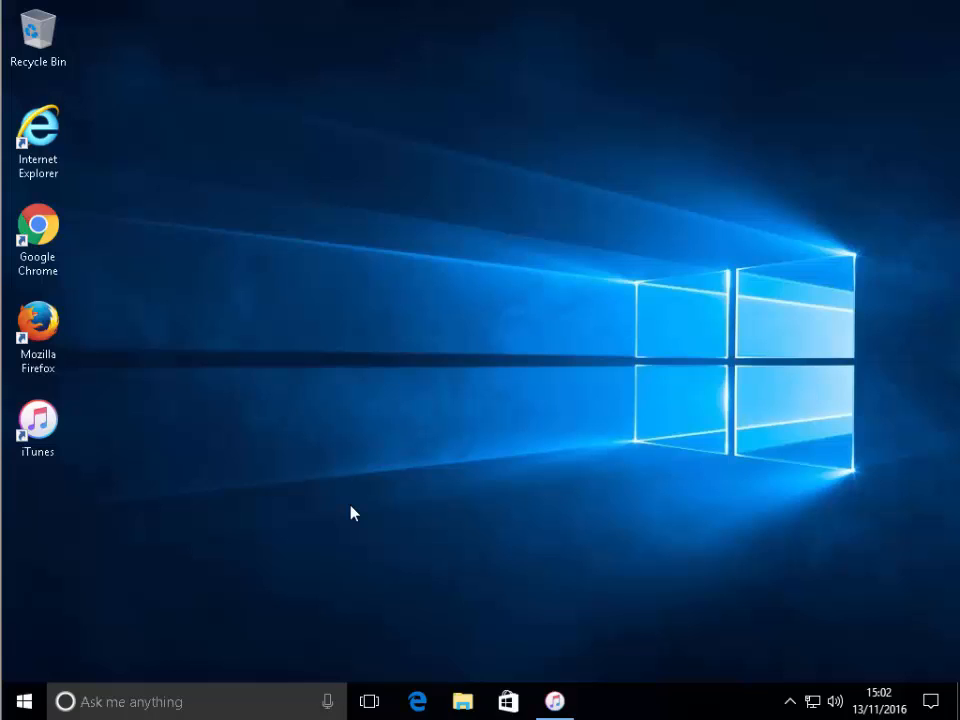
{"action": "mouse_move", "coordinate": [416, 556]}
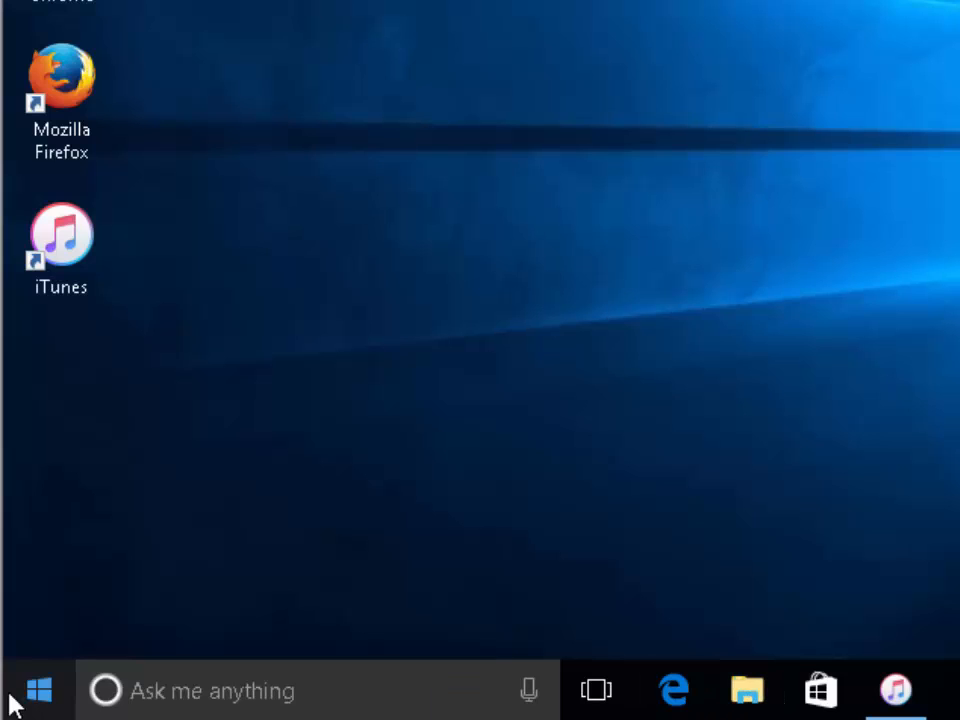
Step: Launch File Explorer from the taskbar and go to the Pictures folder
{"action": "left_click", "coordinate": [38, 690]}
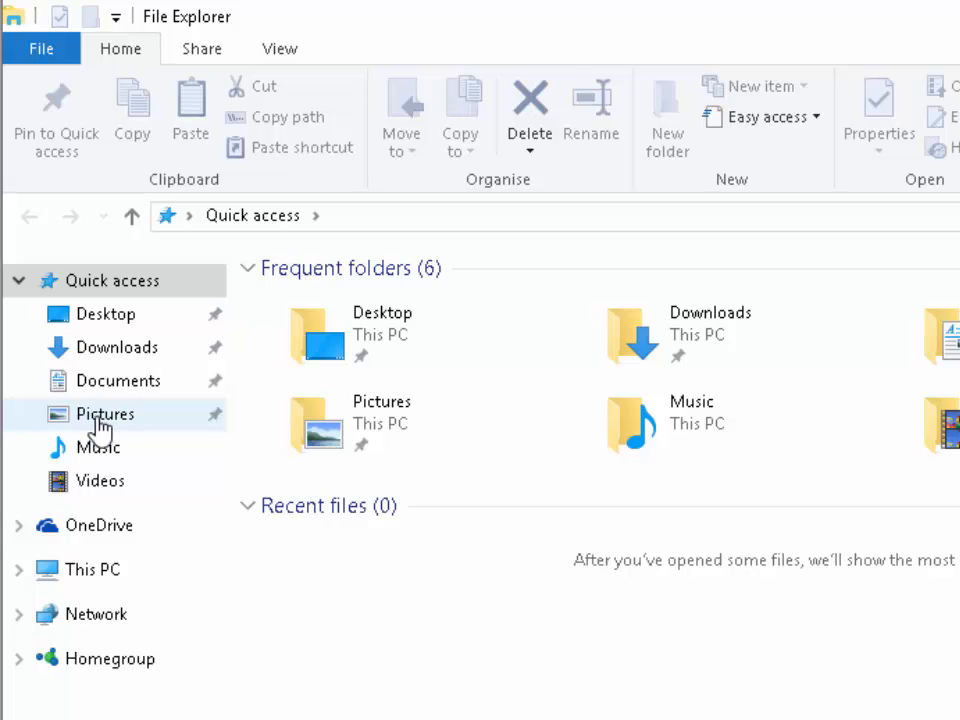
{"action": "mouse_move", "coordinate": [158, 428]}
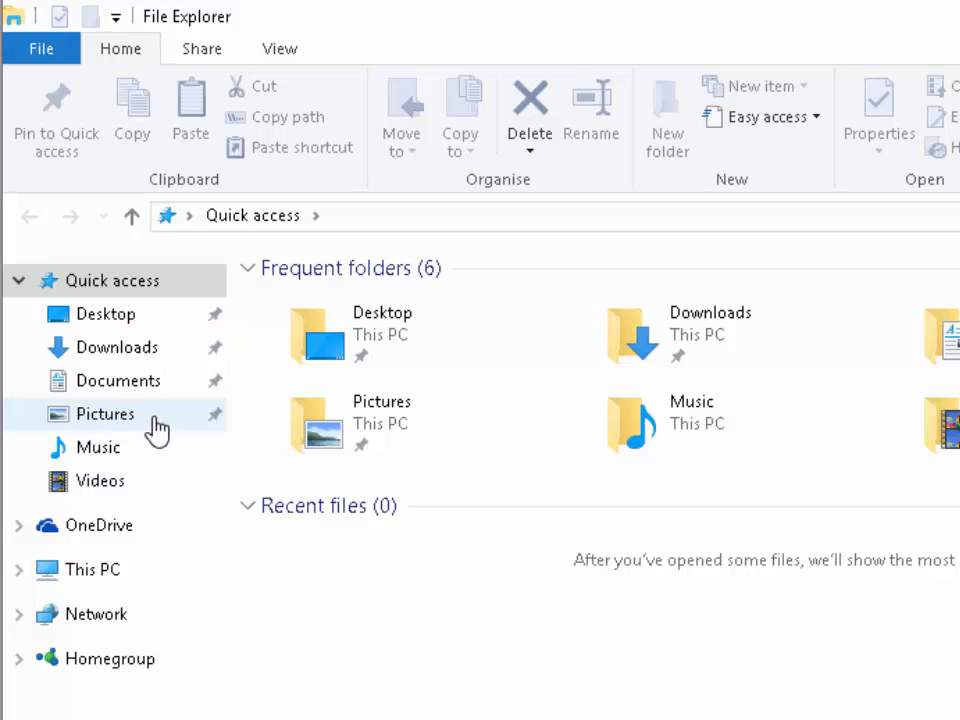
{"action": "left_click", "coordinate": [104, 412]}
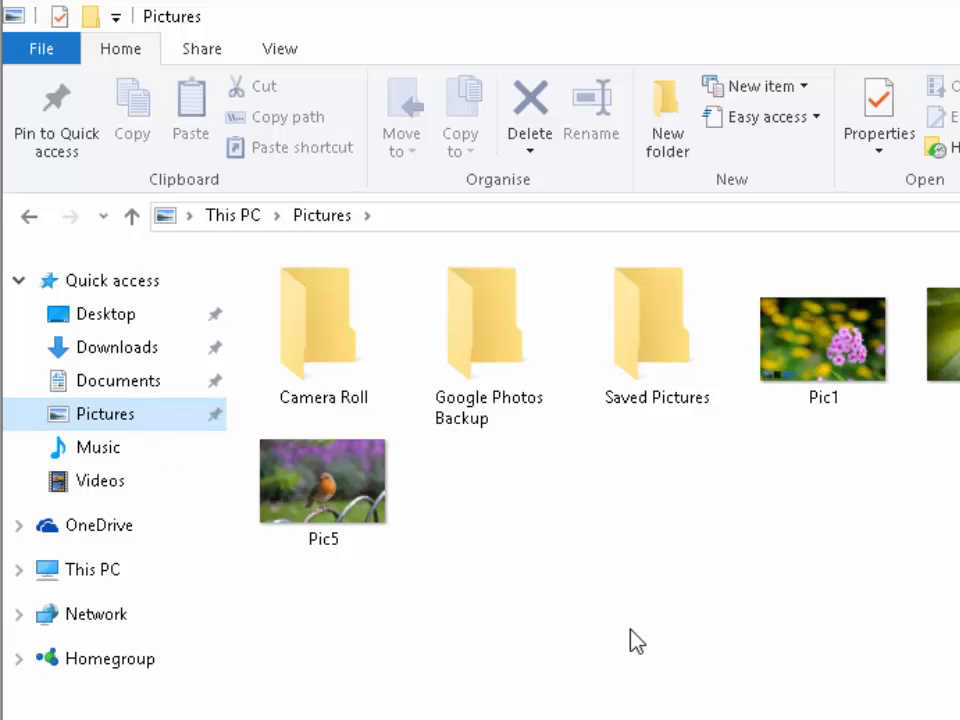
{"action": "mouse_move", "coordinate": [668, 114]}
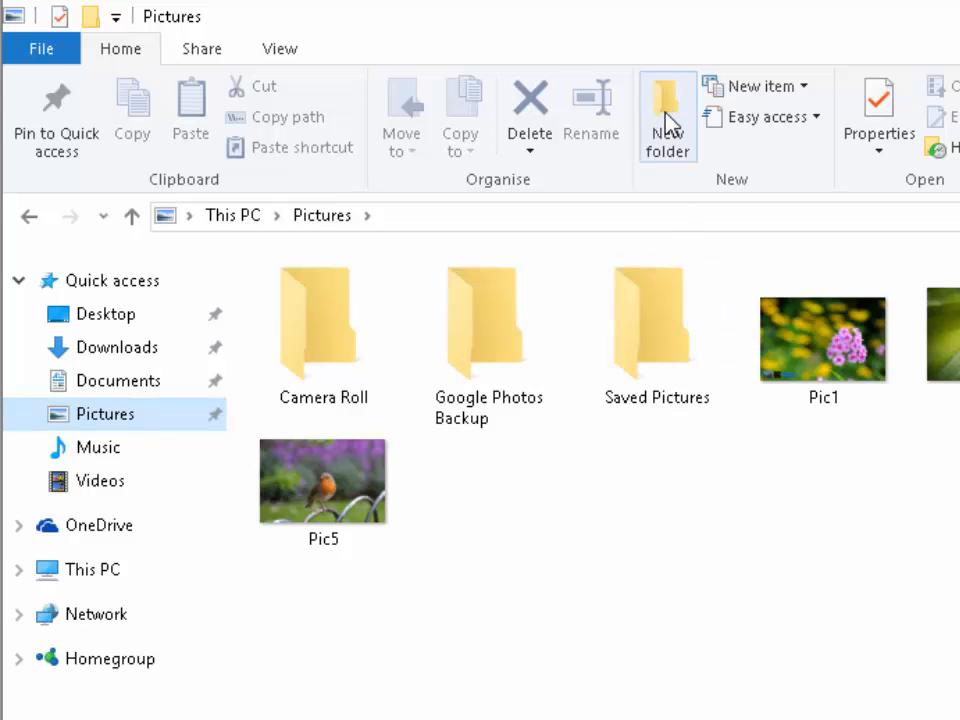
Step: Create a new folder in Pictures named 'Pictures From iPad November 2016'
{"action": "left_click", "coordinate": [668, 116]}
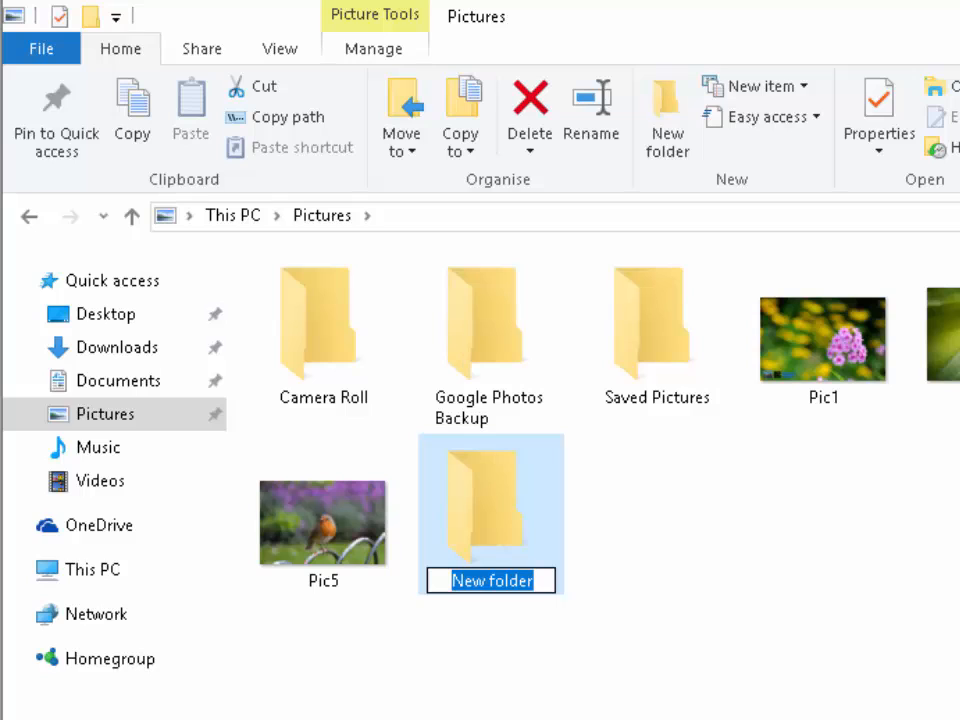
{"action": "type", "text": "Picu"}
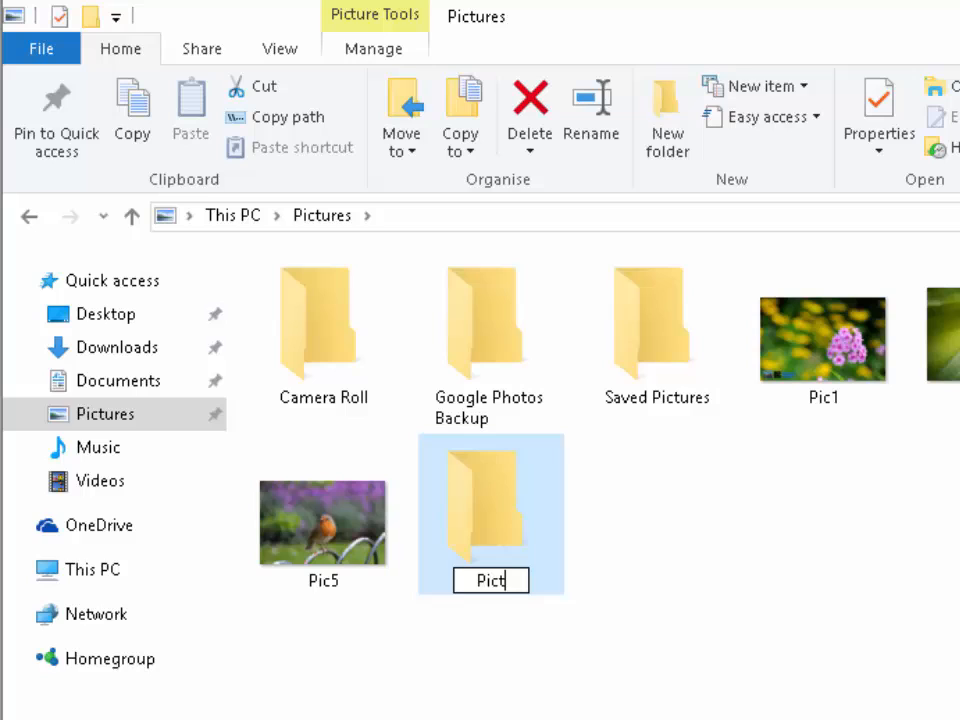
{"action": "type", "text": "ures From iPad"}
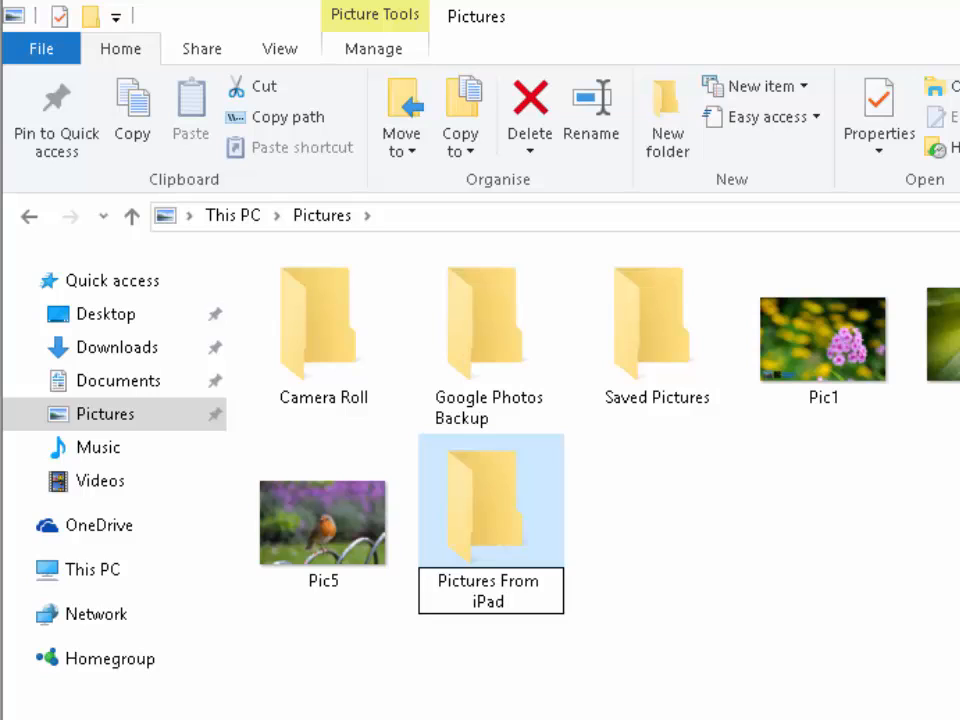
{"action": "type", "text": "November"}
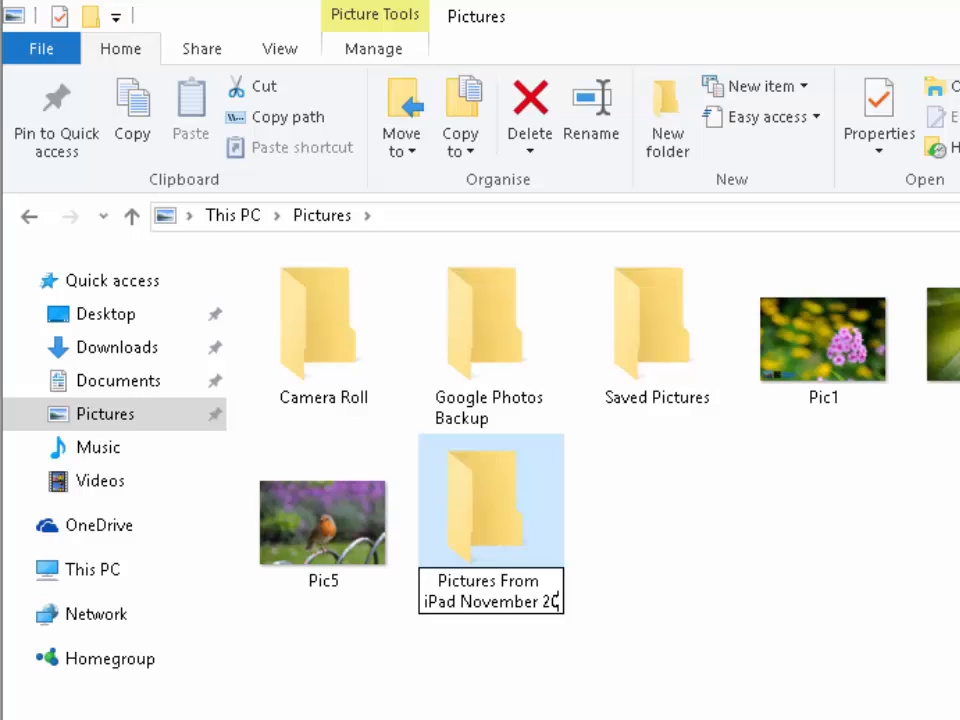
{"action": "type", "text": "2016"}
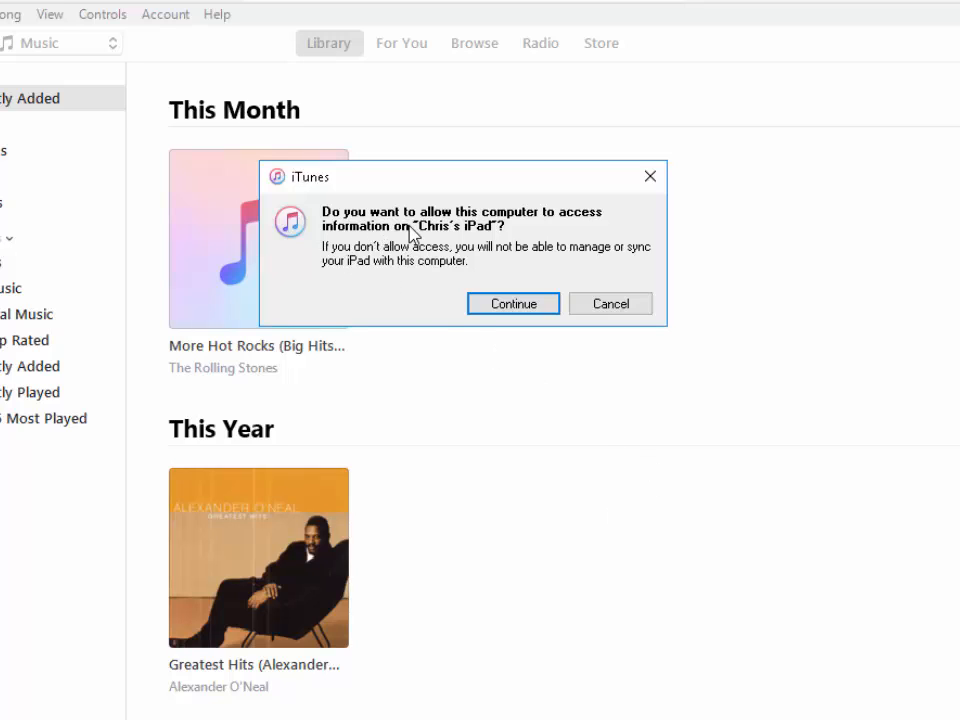
{"action": "mouse_move", "coordinate": [568, 228]}
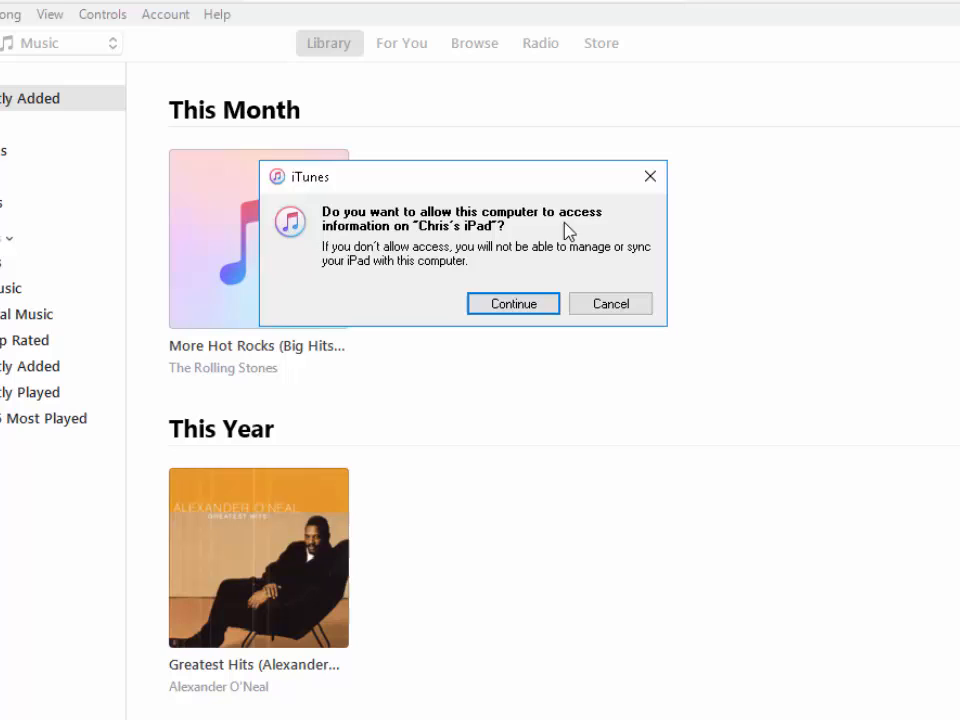
{"action": "mouse_move", "coordinate": [552, 258]}
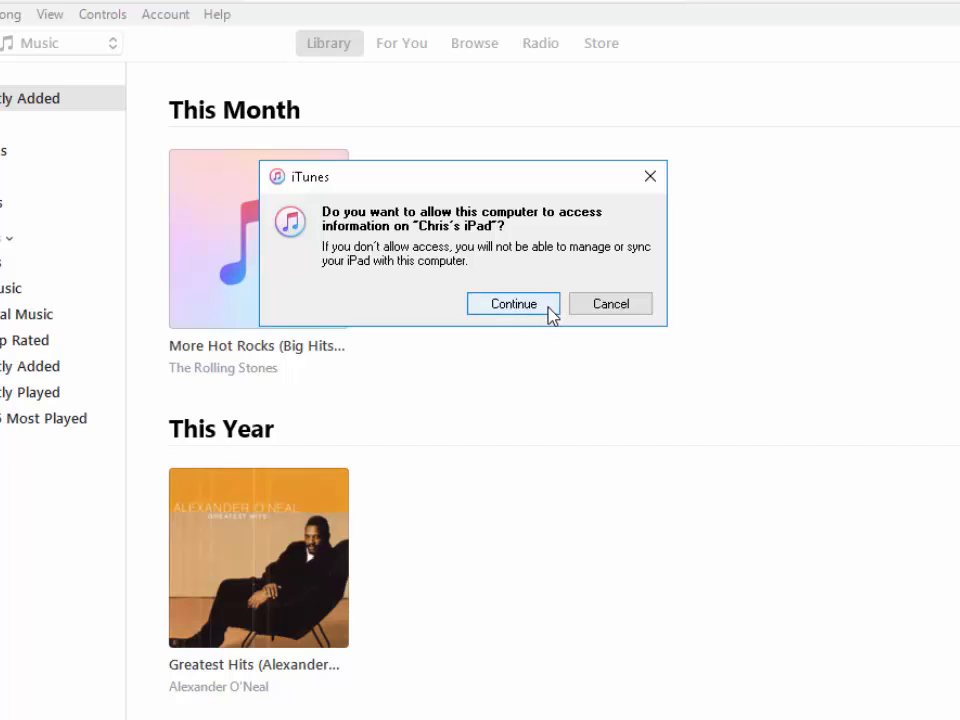
Step: Continue through the iTunes prompt to allow this computer access to the iPad
{"action": "left_click", "coordinate": [512, 304]}
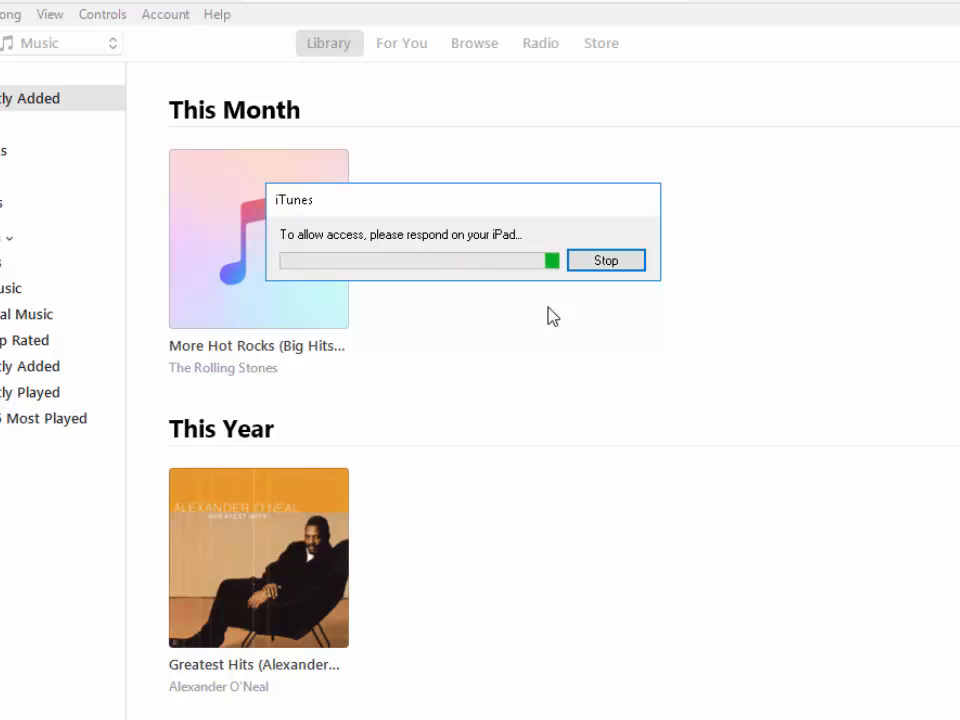
{"action": "left_click", "coordinate": [606, 260]}
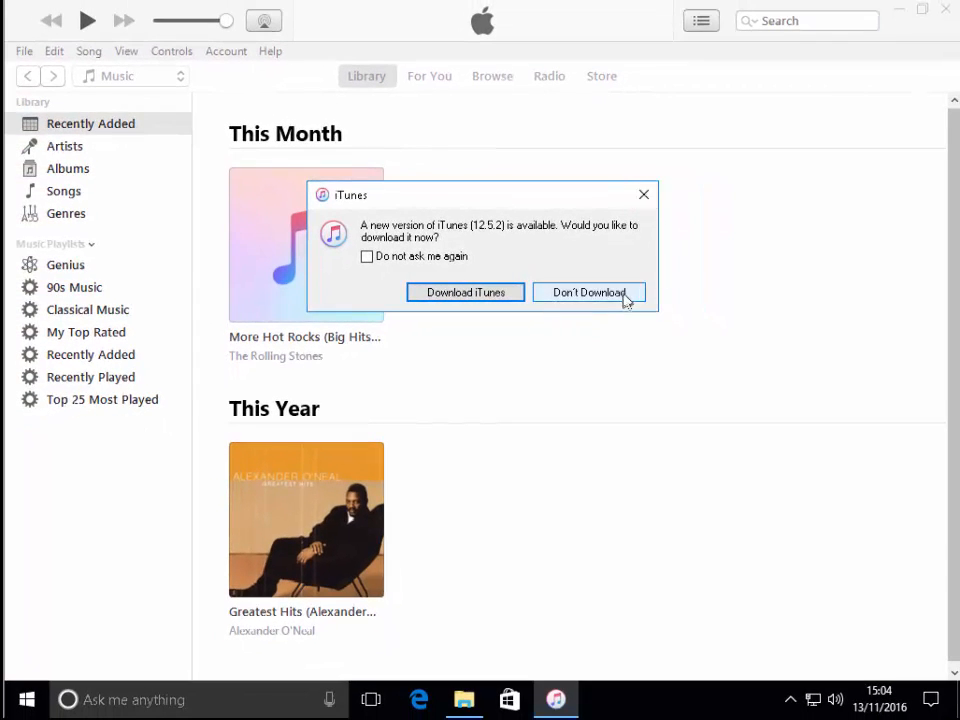
Step: Decline the iTunes 12.5.2 download and close the Pictures window to show the desktop
{"action": "left_click", "coordinate": [588, 292]}
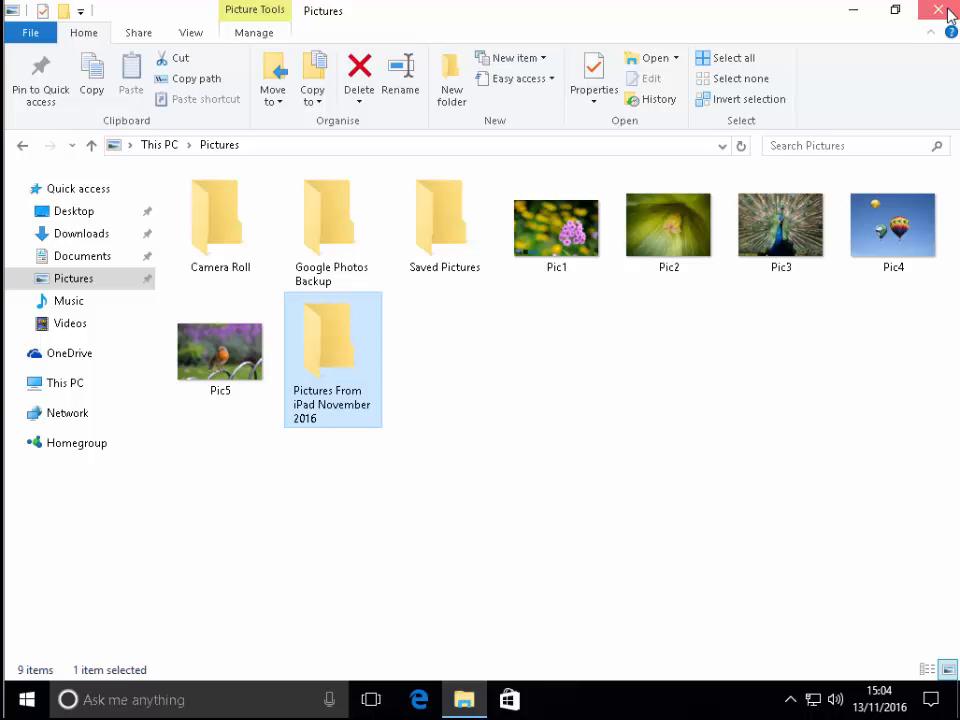
{"action": "left_click", "coordinate": [938, 12]}
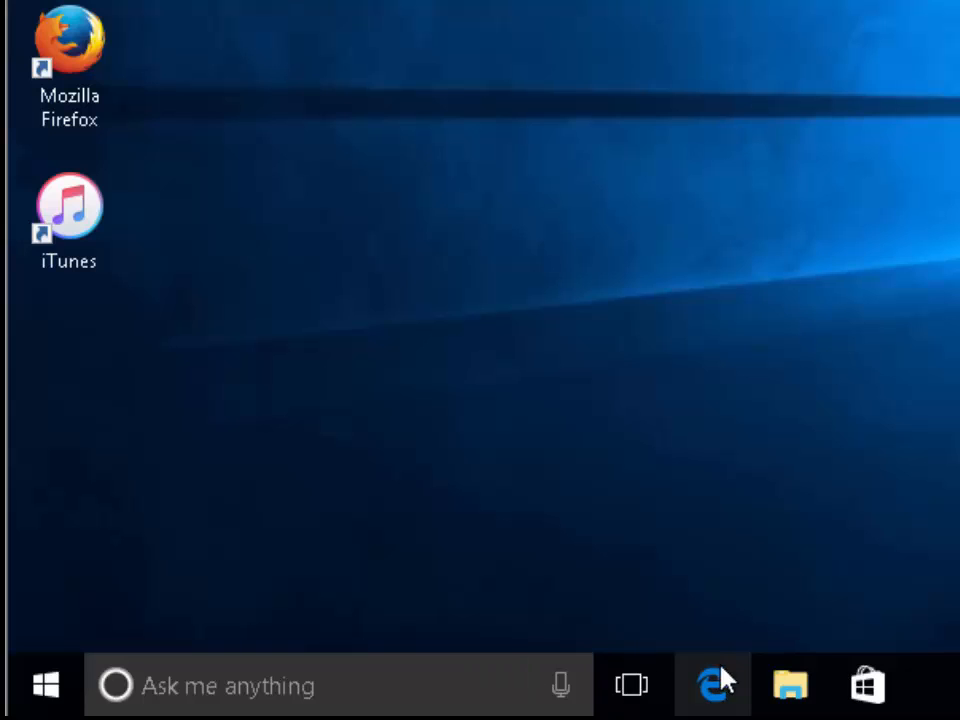
{"action": "left_click", "coordinate": [44, 684]}
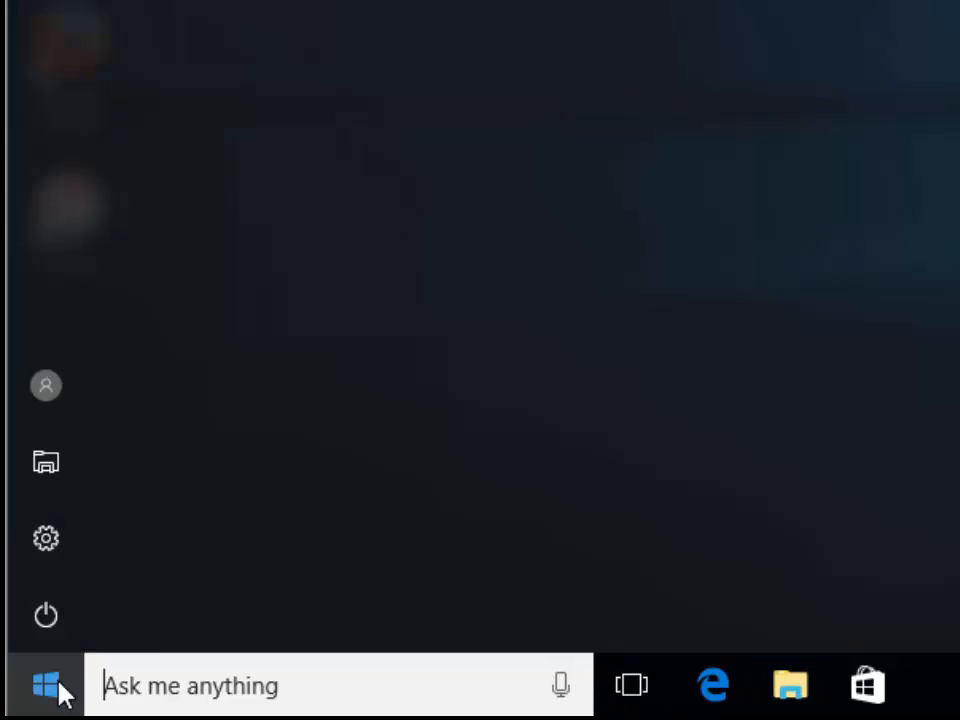
{"action": "left_click", "coordinate": [44, 684]}
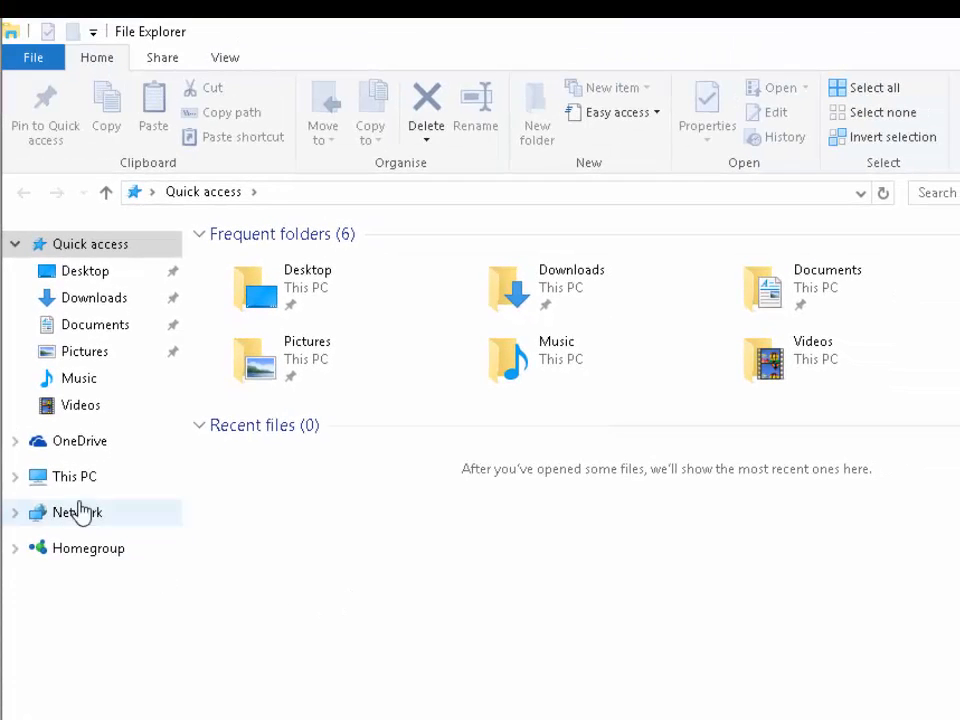
{"action": "left_click", "coordinate": [74, 476]}
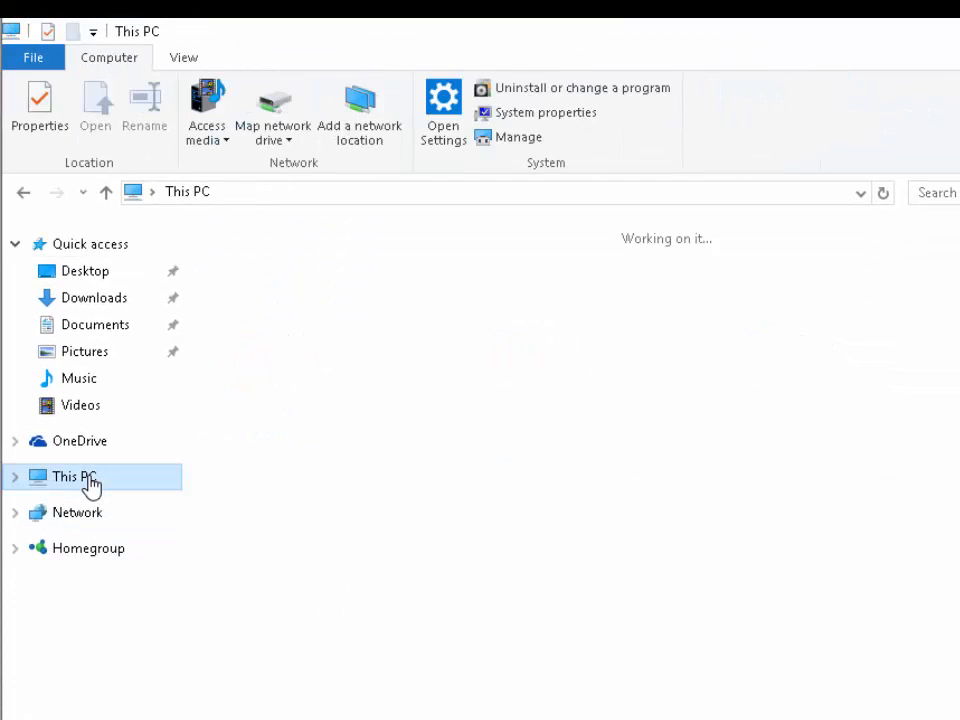
{"action": "left_click", "coordinate": [72, 476]}
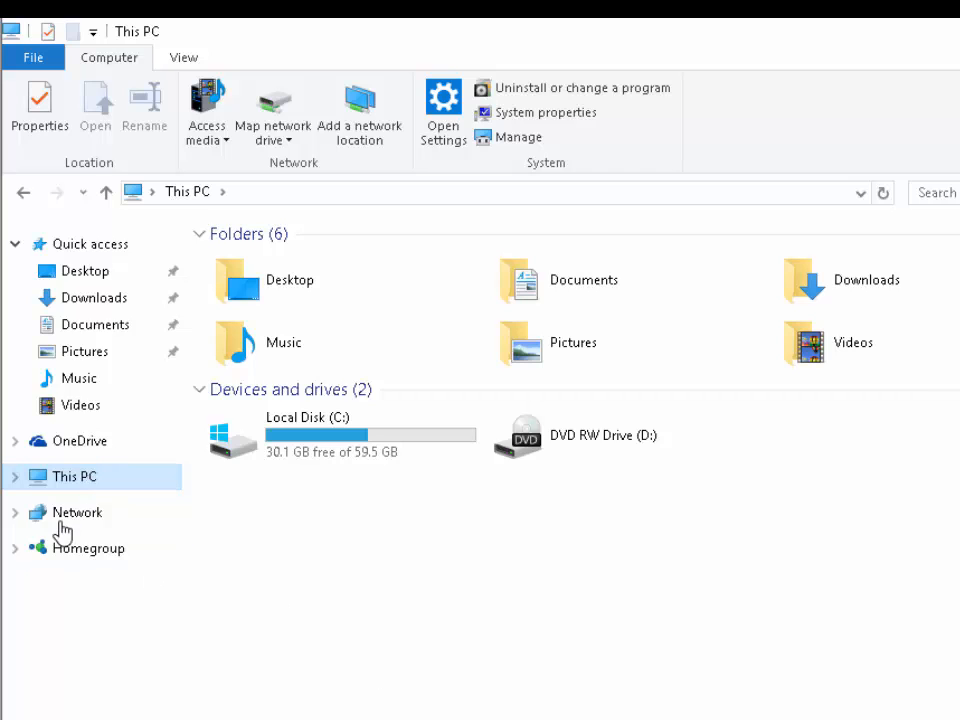
{"action": "left_click", "coordinate": [16, 476]}
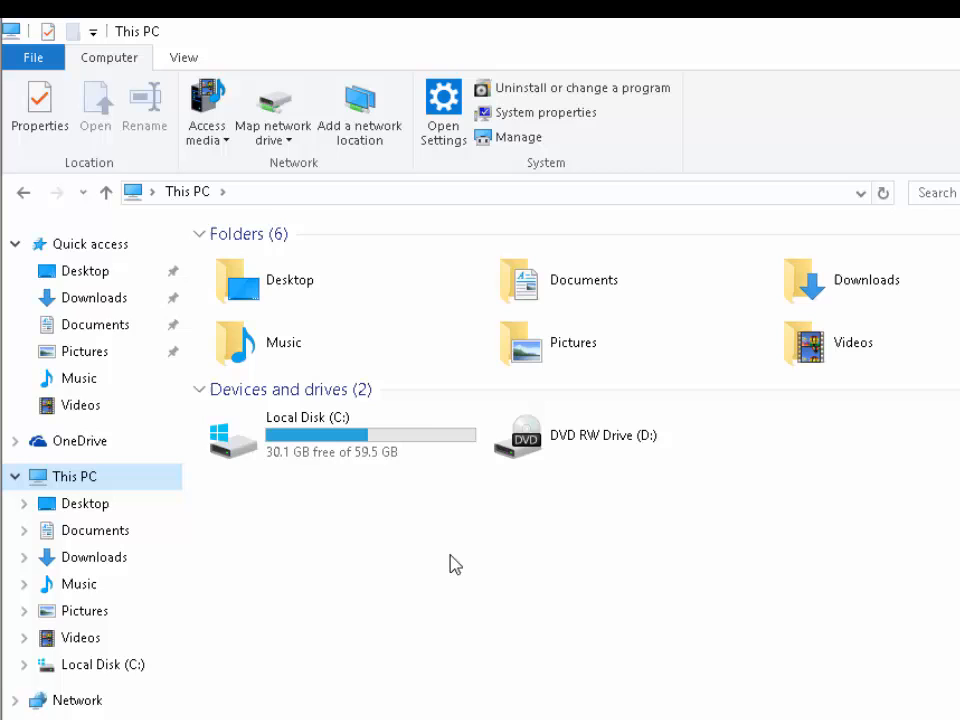
{"action": "left_click", "coordinate": [80, 404]}
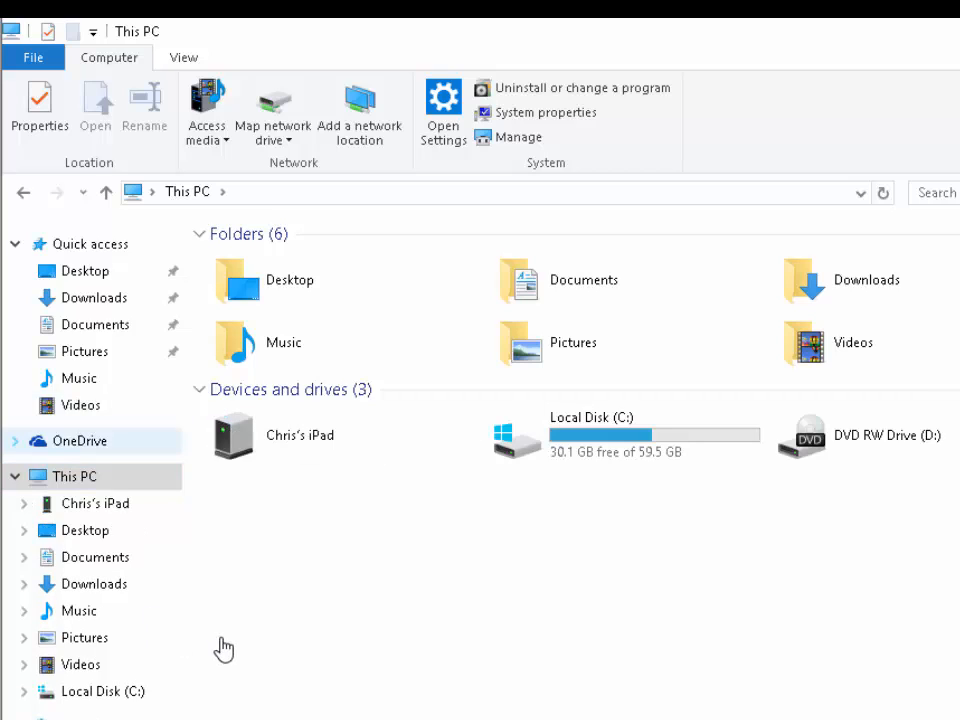
{"action": "mouse_move", "coordinate": [232, 600]}
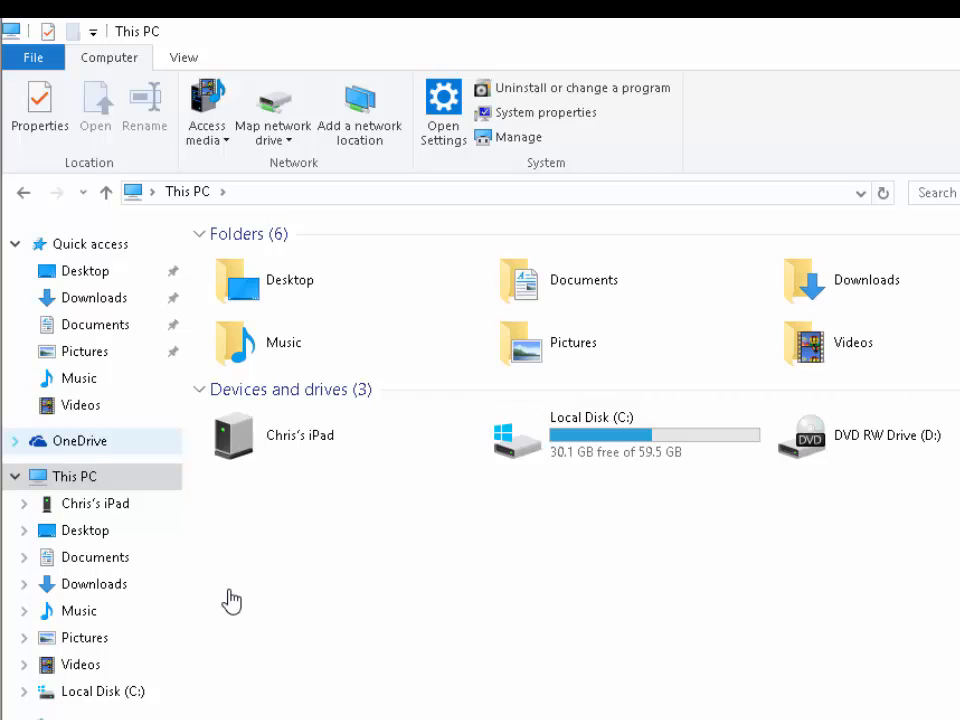
{"action": "mouse_move", "coordinate": [252, 442]}
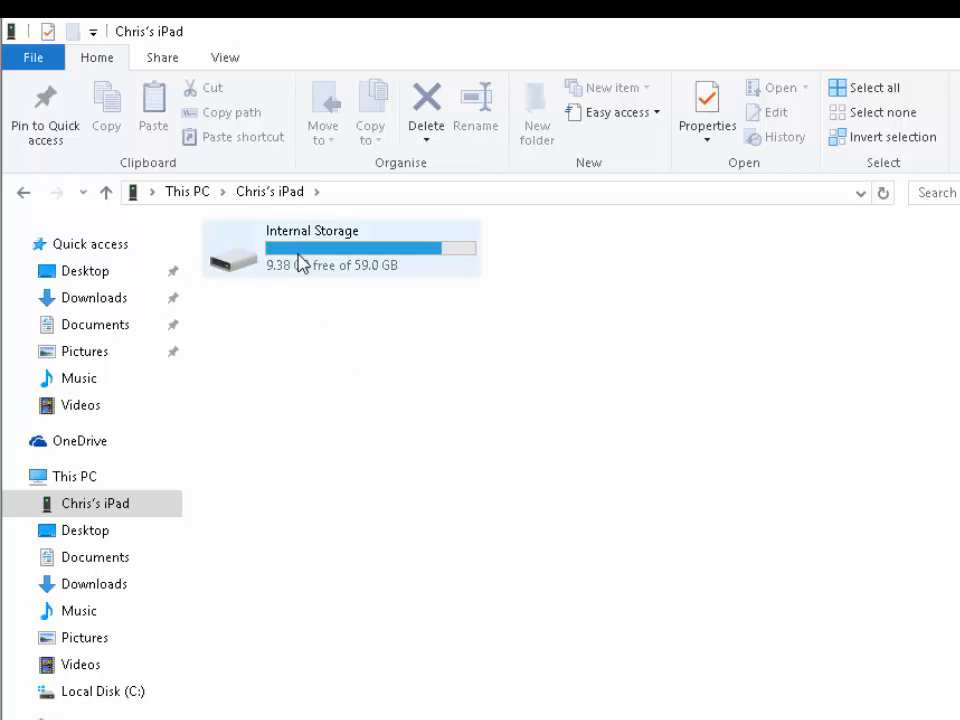
Step: Go into the iPad's Internal Storage and its DCIM\100APPLE photo folder
{"action": "double_click", "coordinate": [340, 248]}
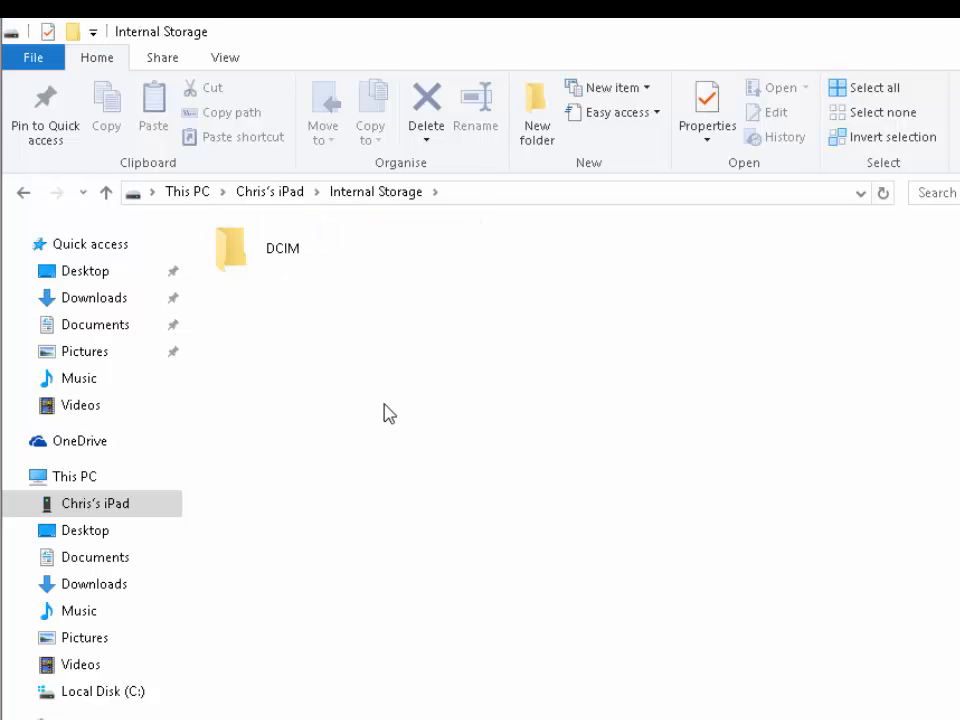
{"action": "left_click", "coordinate": [282, 248]}
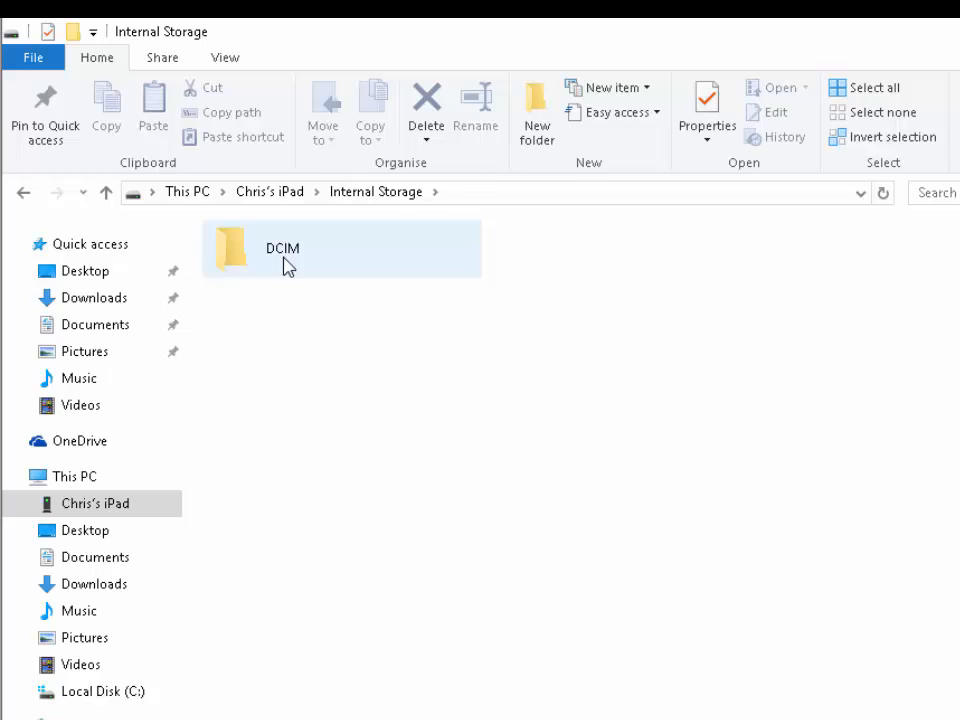
{"action": "left_click", "coordinate": [224, 56]}
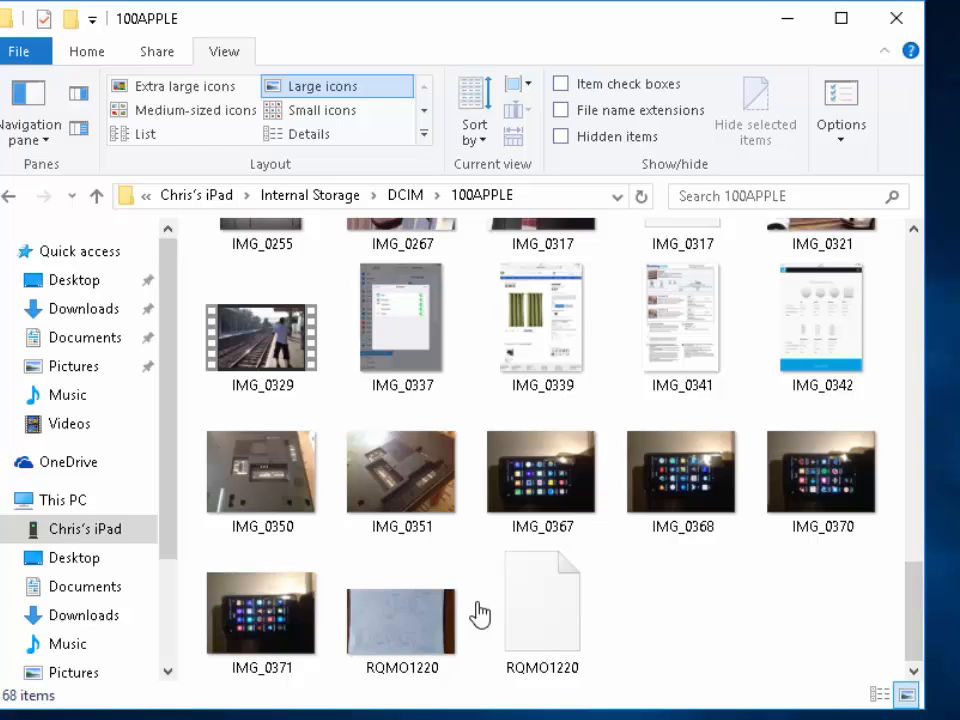
{"action": "mouse_move", "coordinate": [420, 668]}
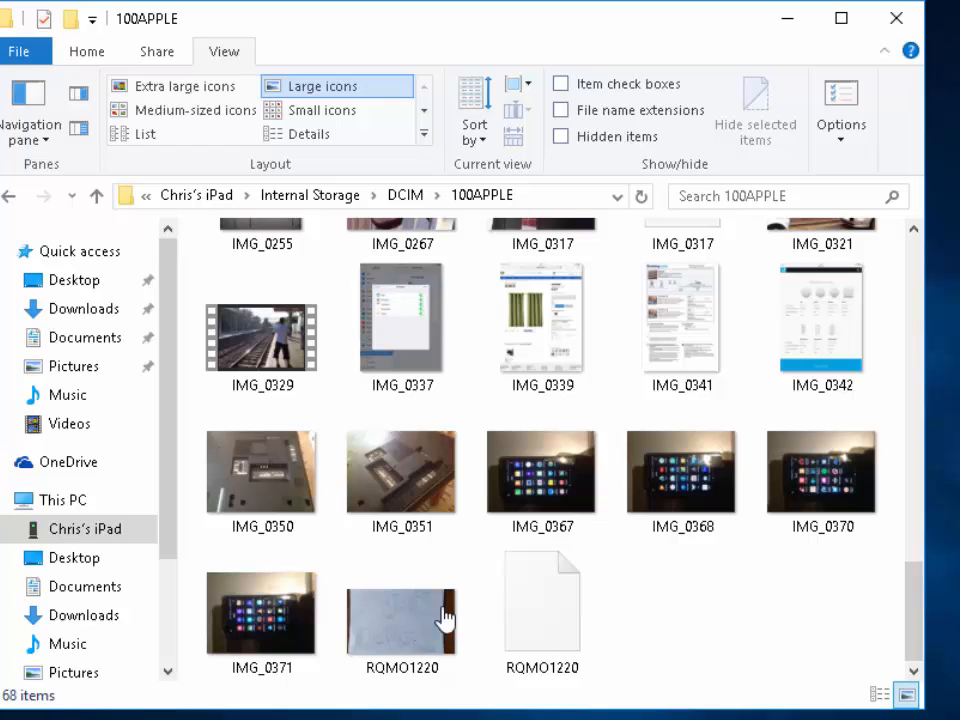
{"action": "mouse_move", "coordinate": [388, 660]}
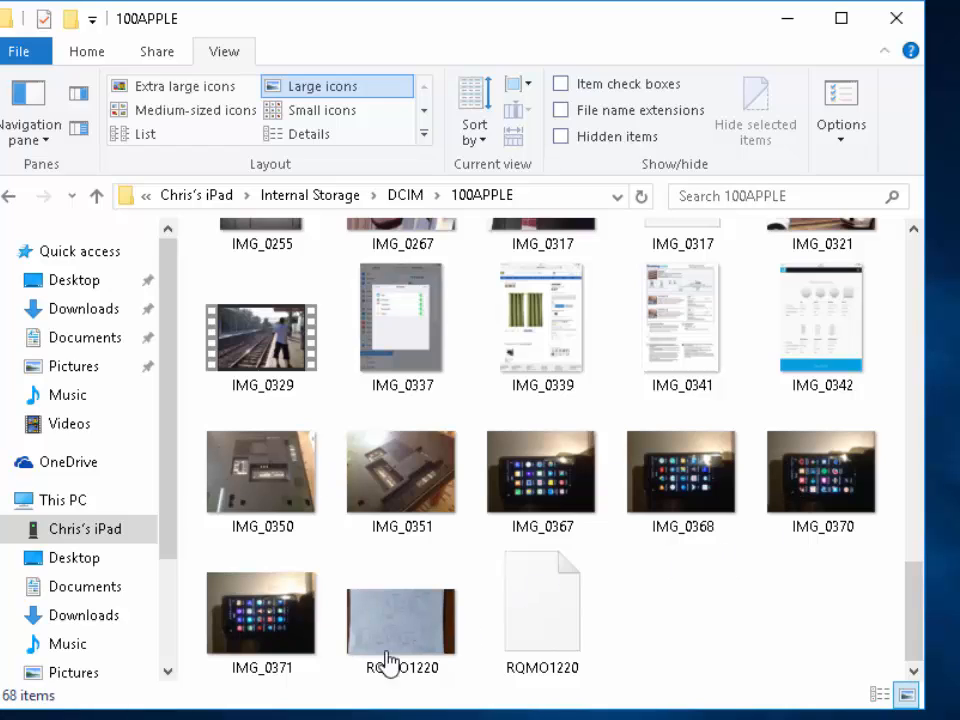
{"action": "mouse_move", "coordinate": [410, 644]}
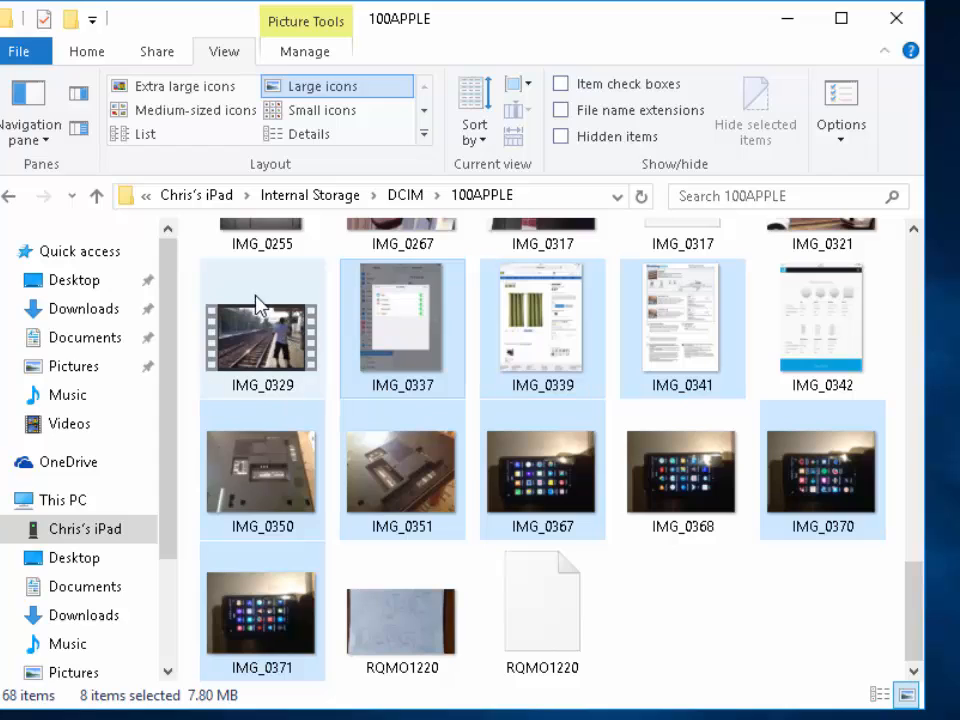
{"action": "mouse_move", "coordinate": [218, 390]}
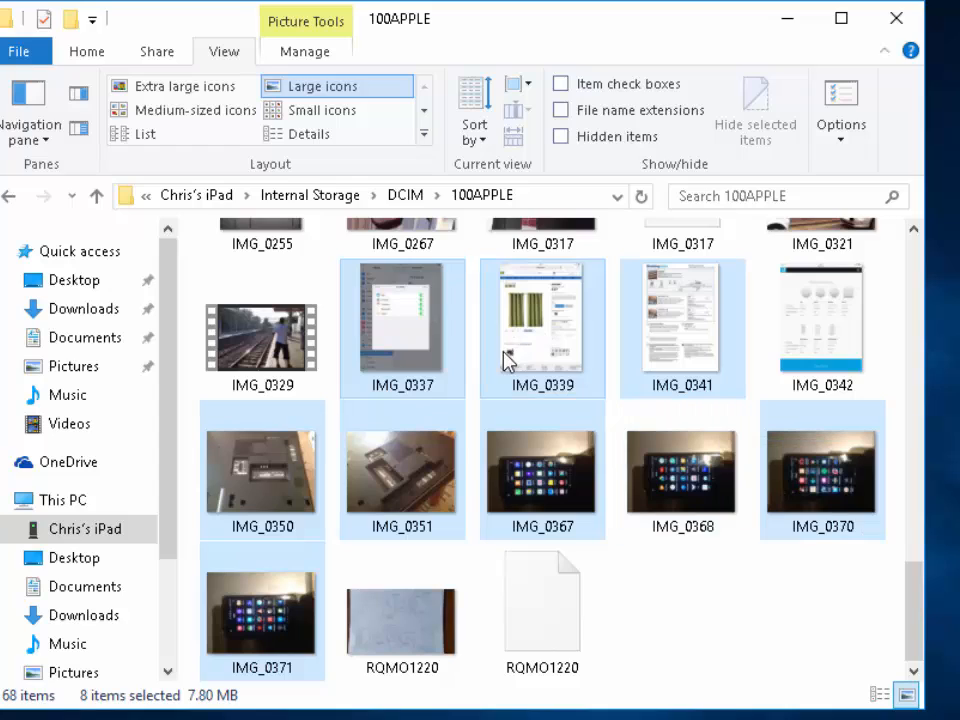
{"action": "mouse_move", "coordinate": [416, 330]}
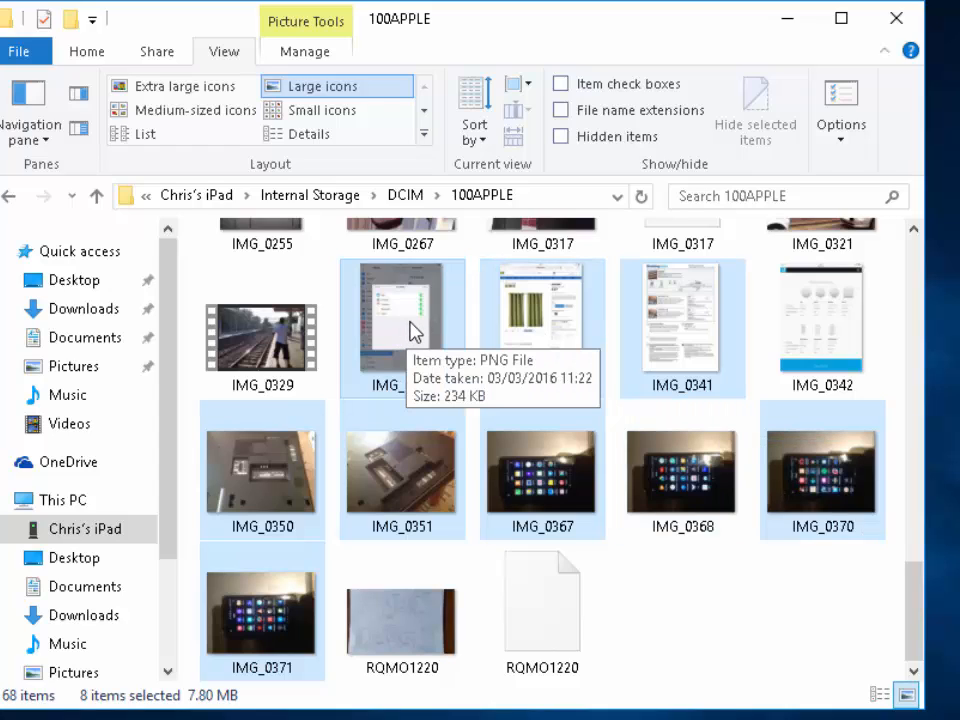
{"action": "mouse_move", "coordinate": [390, 588]}
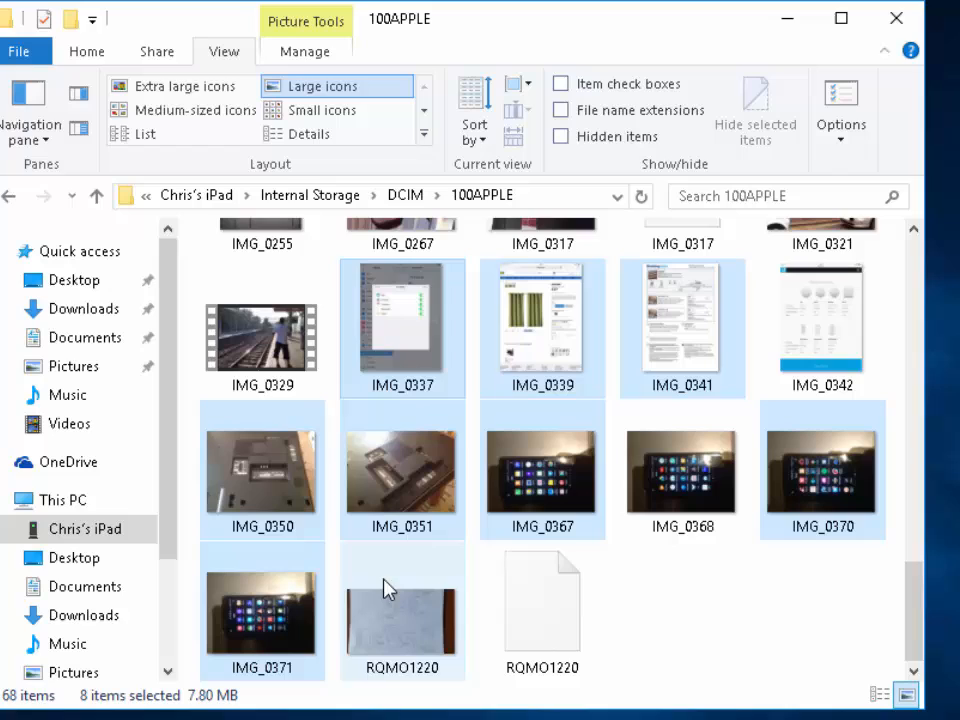
{"action": "mouse_move", "coordinate": [408, 324]}
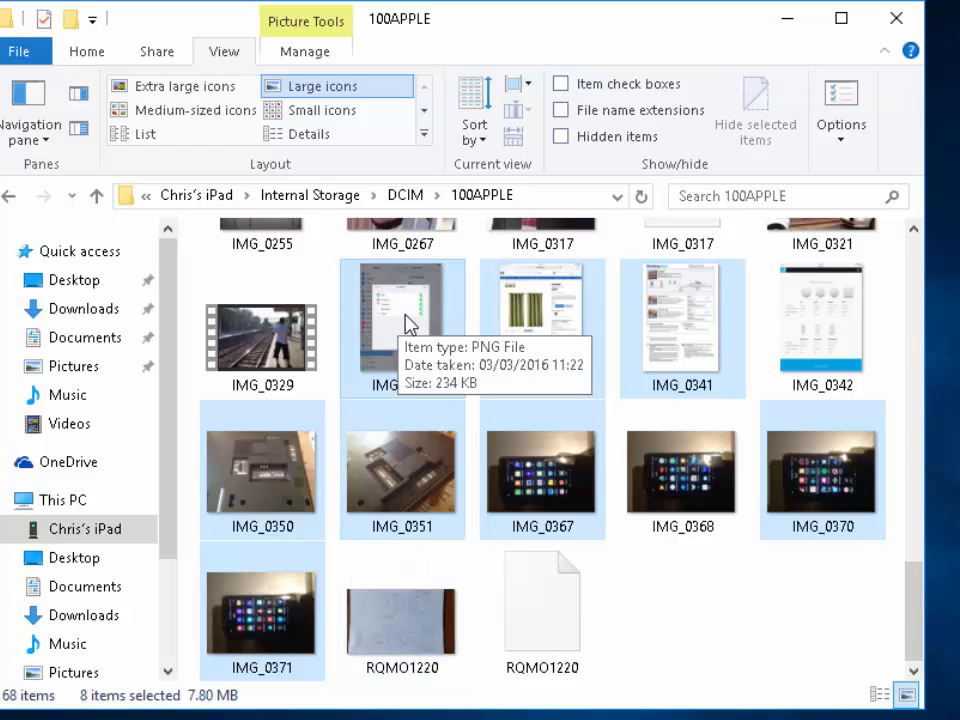
Step: Copy the eight selected 100APPLE photos via the context menu
{"action": "right_click", "coordinate": [402, 330]}
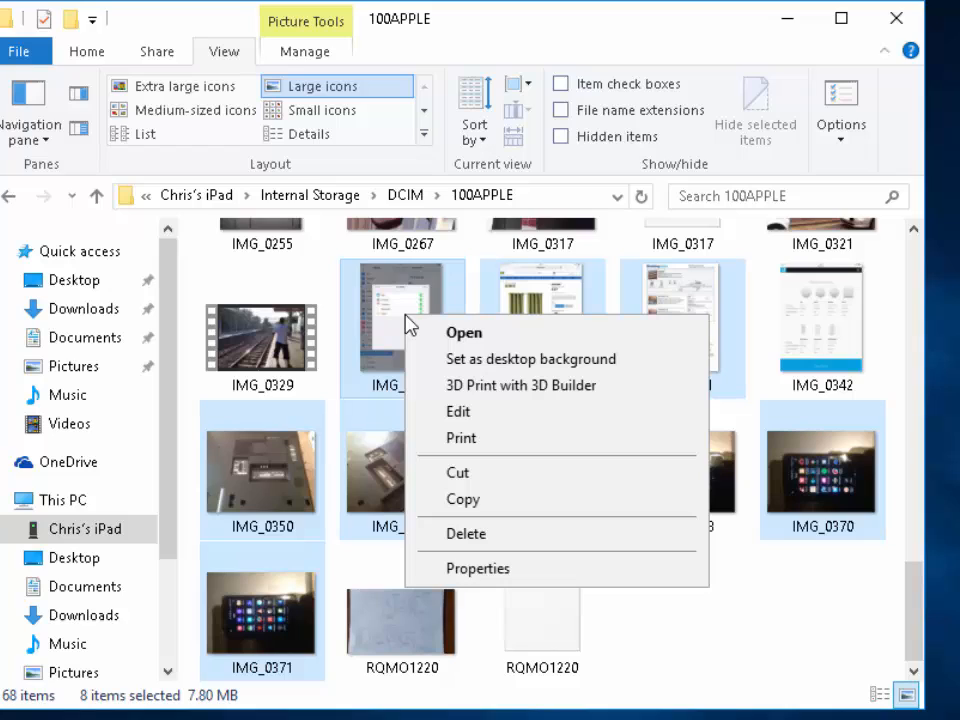
{"action": "mouse_move", "coordinate": [426, 392]}
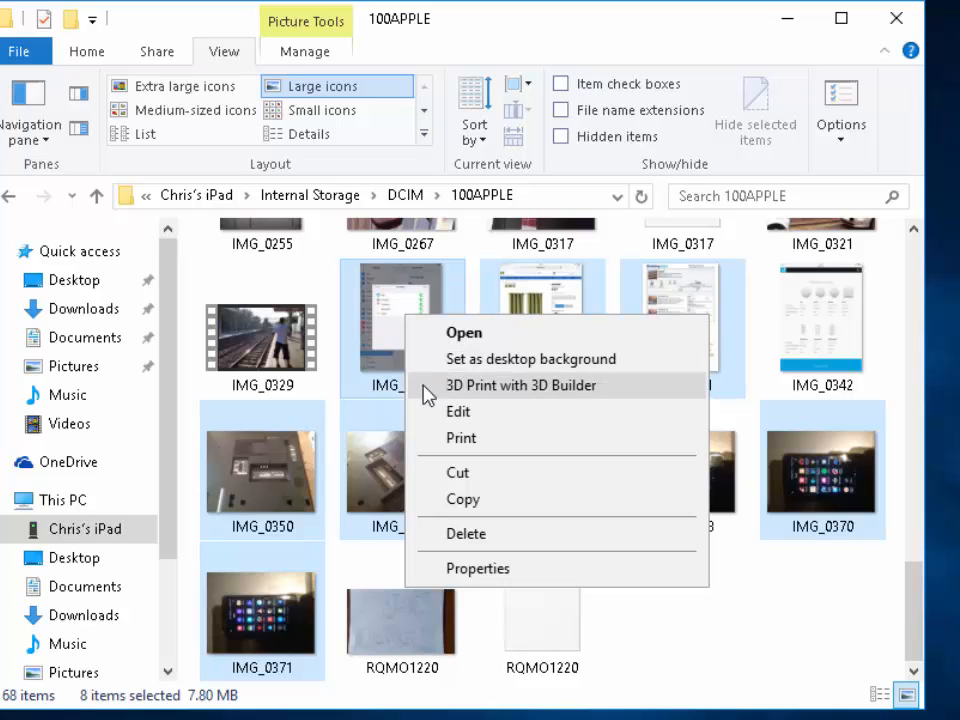
{"action": "mouse_move", "coordinate": [490, 512]}
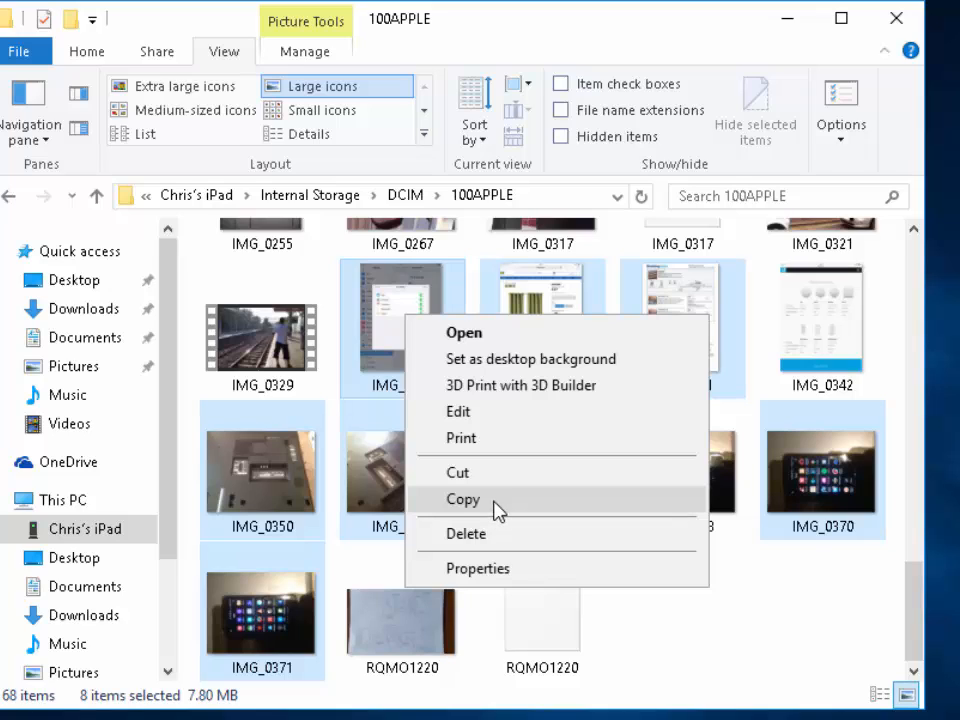
{"action": "left_click", "coordinate": [462, 500]}
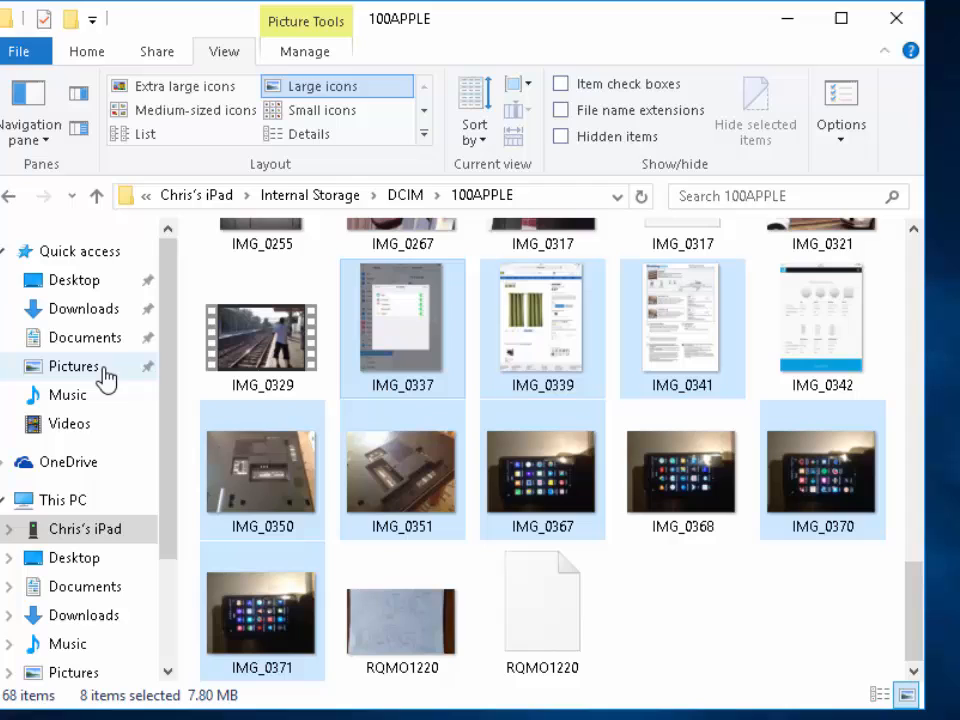
{"action": "mouse_move", "coordinate": [116, 378]}
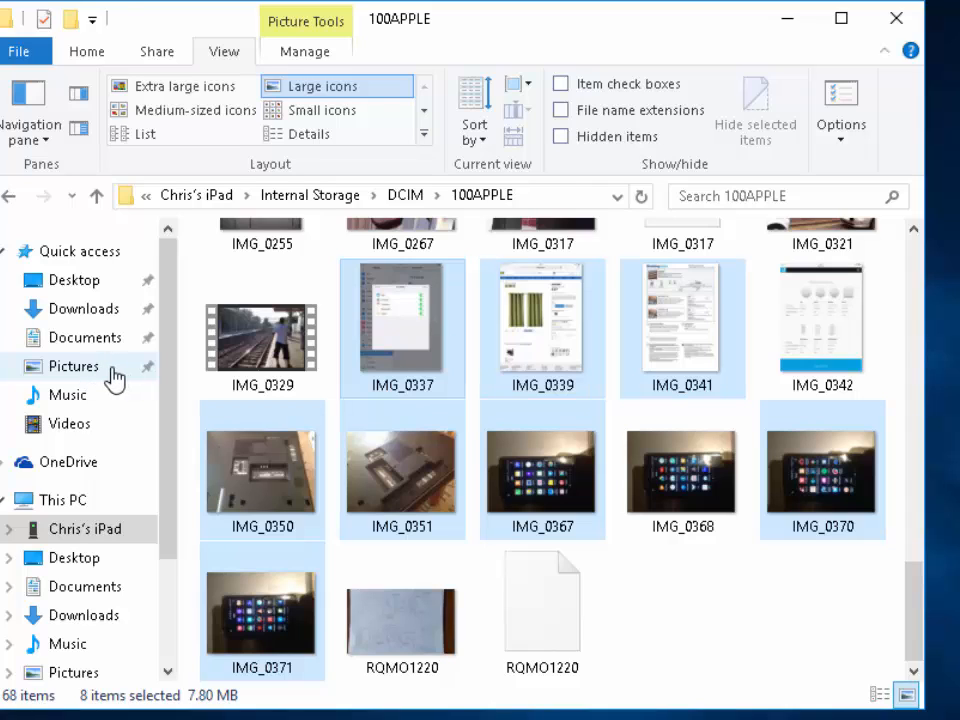
Step: Return to Pictures and go into the empty 'Pictures From iPad November 2016' folder
{"action": "left_click", "coordinate": [72, 366]}
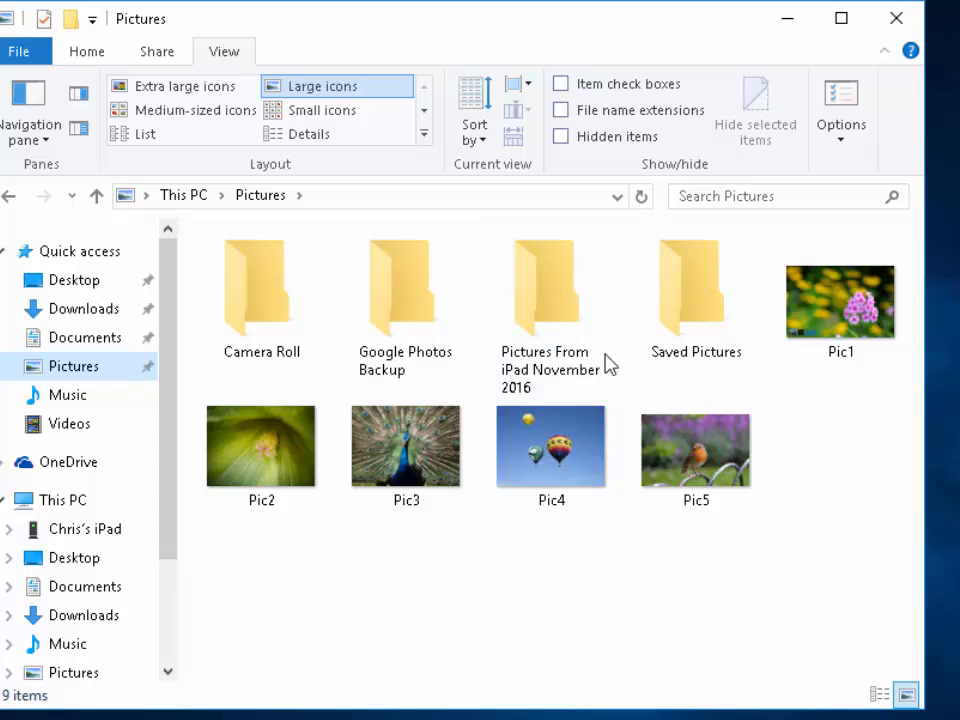
{"action": "mouse_move", "coordinate": [560, 300]}
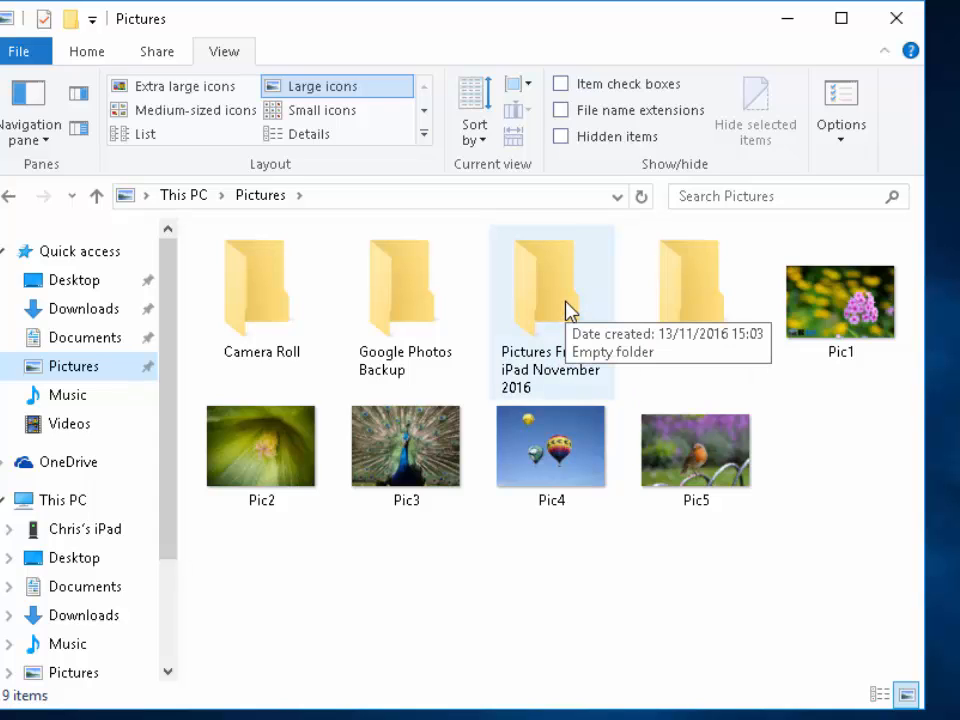
{"action": "double_click", "coordinate": [552, 284]}
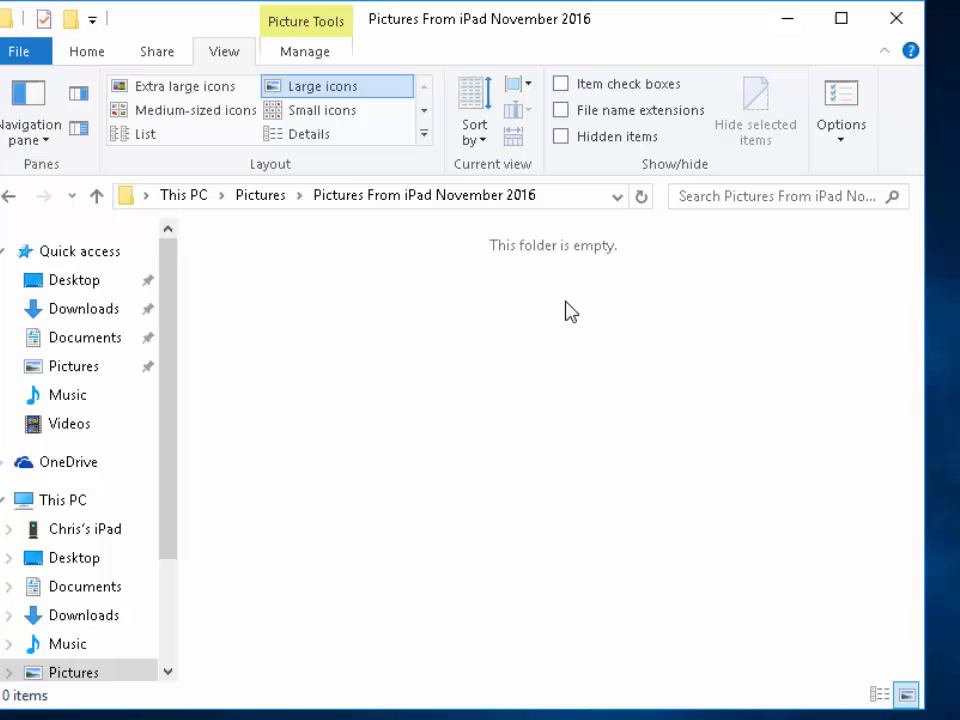
{"action": "mouse_move", "coordinate": [288, 308]}
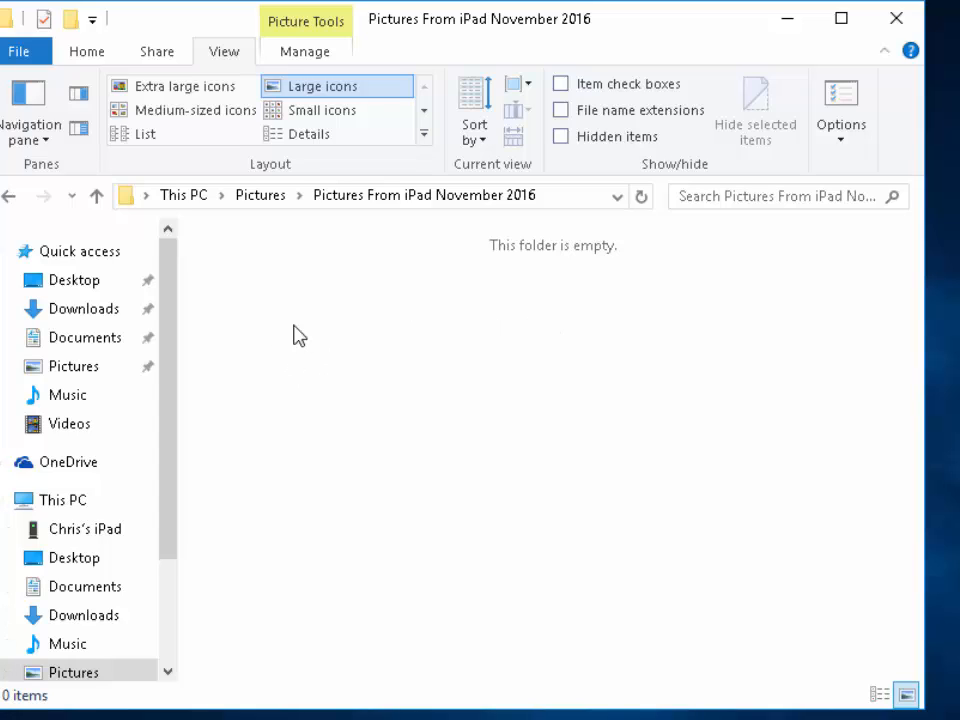
Step: Paste the copied iPad photos into the folder, starting with IMG_0337
{"action": "right_click", "coordinate": [296, 332]}
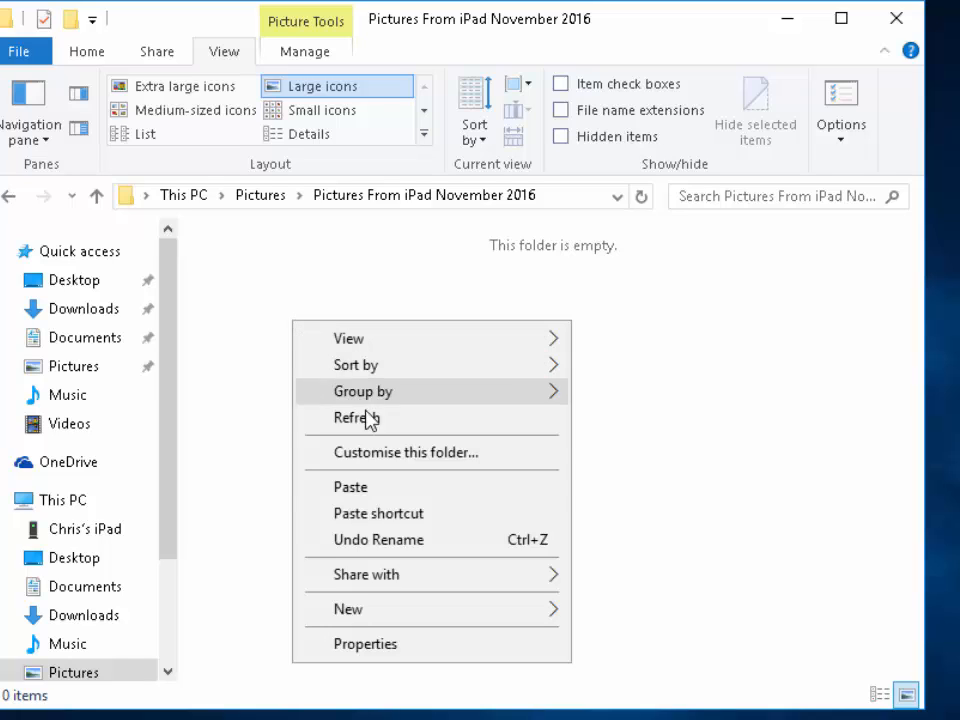
{"action": "mouse_move", "coordinate": [404, 492]}
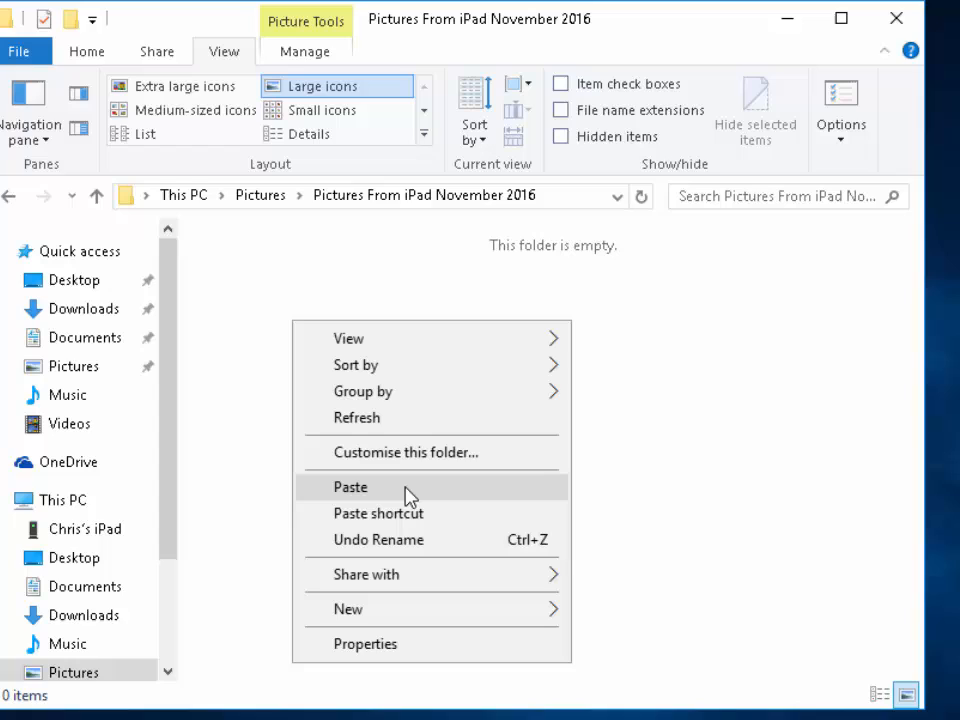
{"action": "mouse_move", "coordinate": [390, 496]}
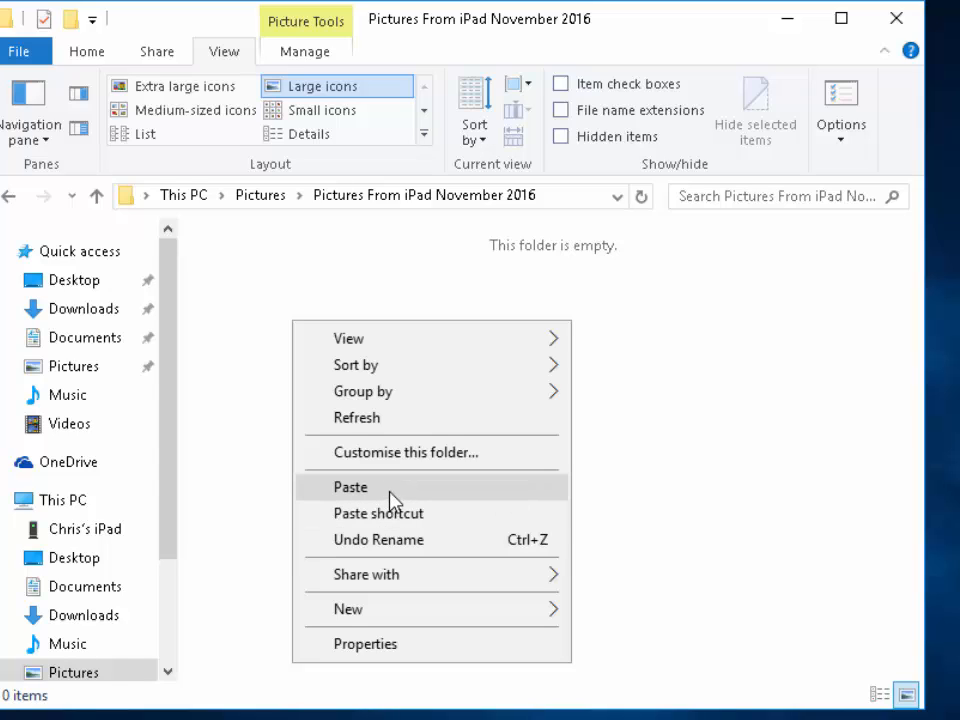
{"action": "left_click", "coordinate": [352, 488]}
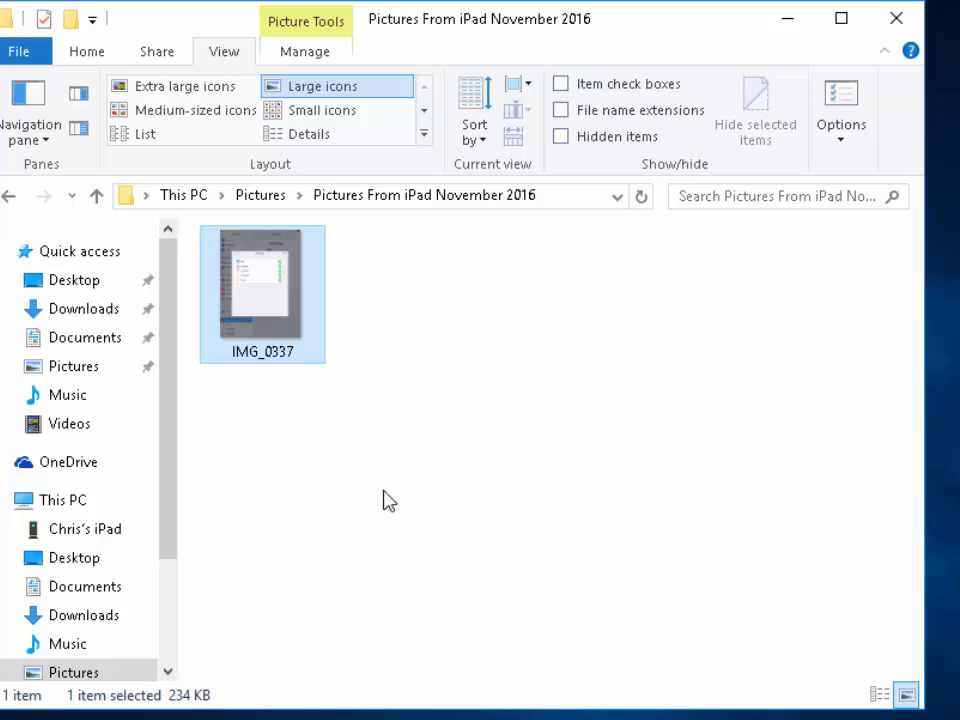